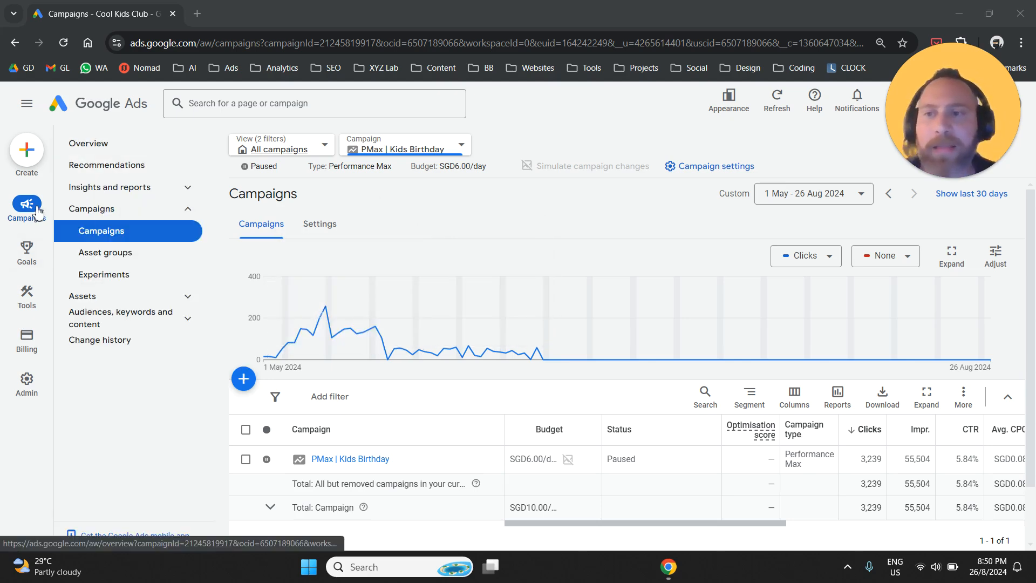
{"action": "mouse_move", "coordinate": [375, 465]}
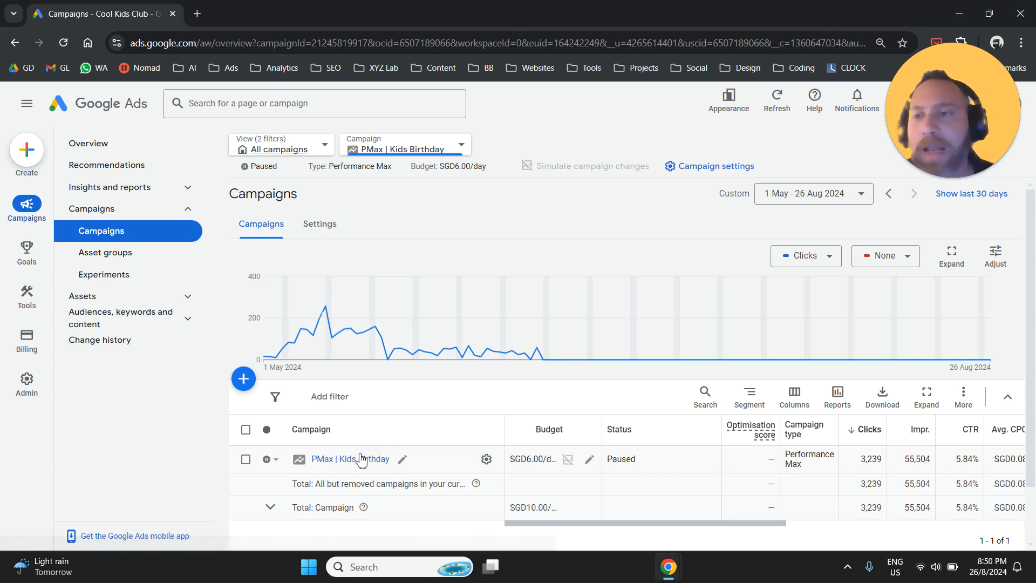
Go into the PMax | Kids Birthday campaign from the Campaigns table.
{"action": "left_click", "coordinate": [88, 143]}
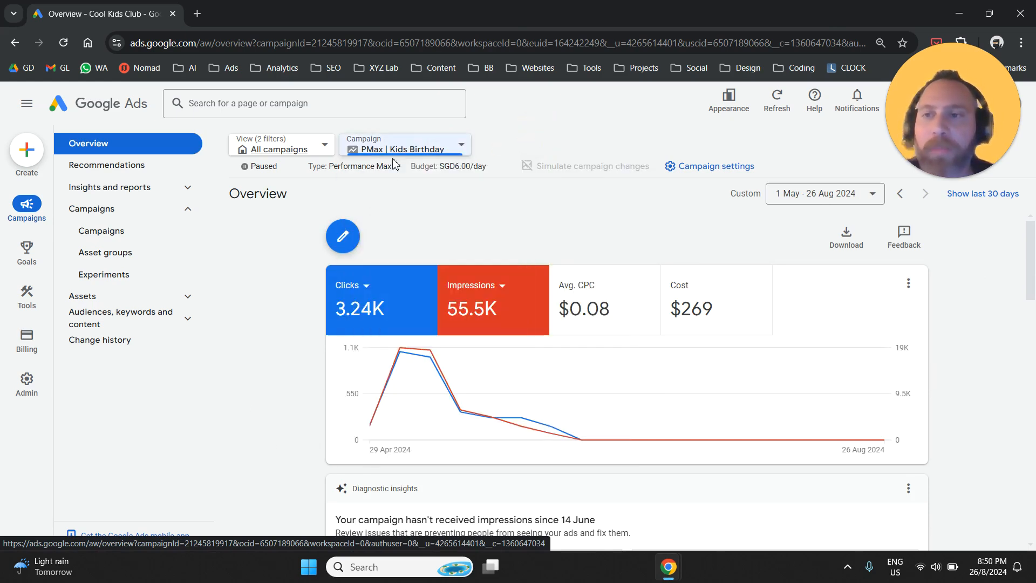
Show the campaign's asset groups, listing the Kids Birthday group.
{"action": "left_click", "coordinate": [104, 252]}
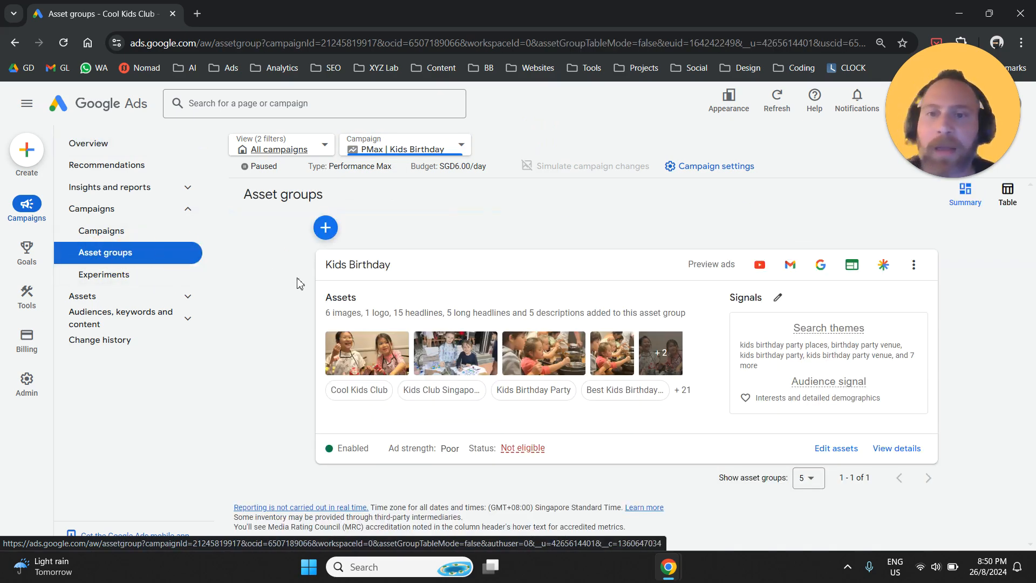
{"action": "mouse_move", "coordinate": [468, 284]}
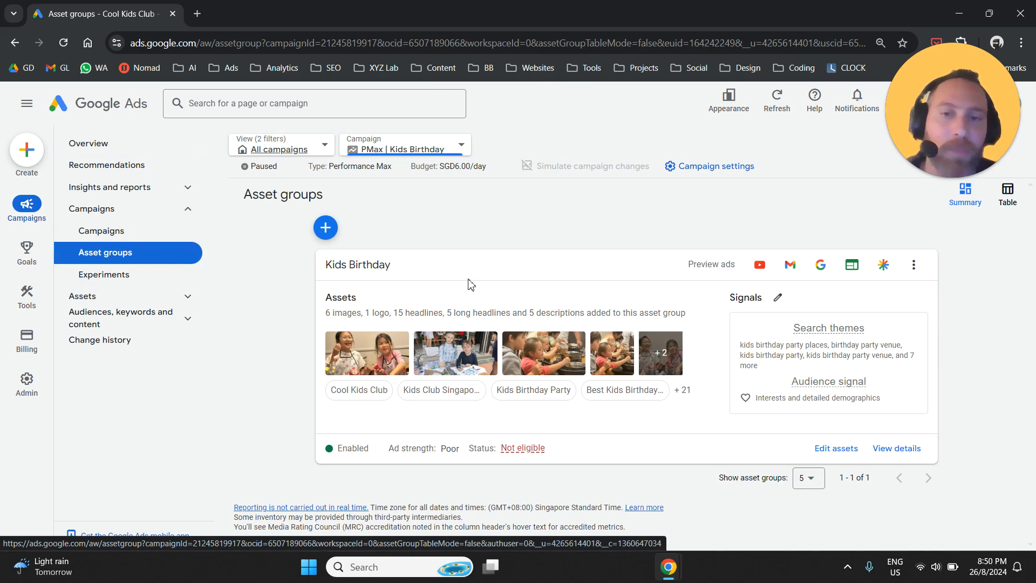
{"action": "mouse_move", "coordinate": [542, 241]}
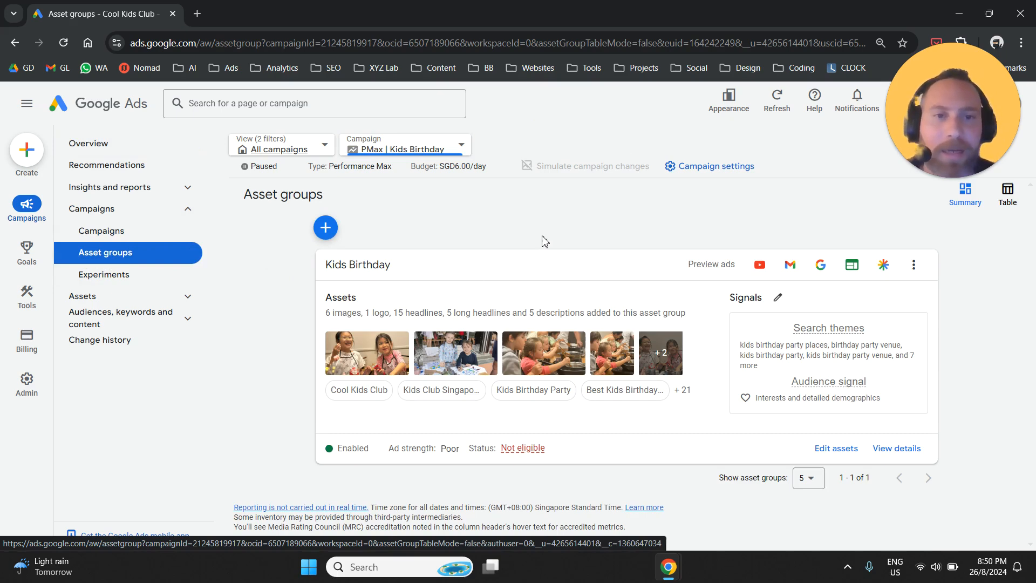
{"action": "mouse_move", "coordinate": [736, 306]}
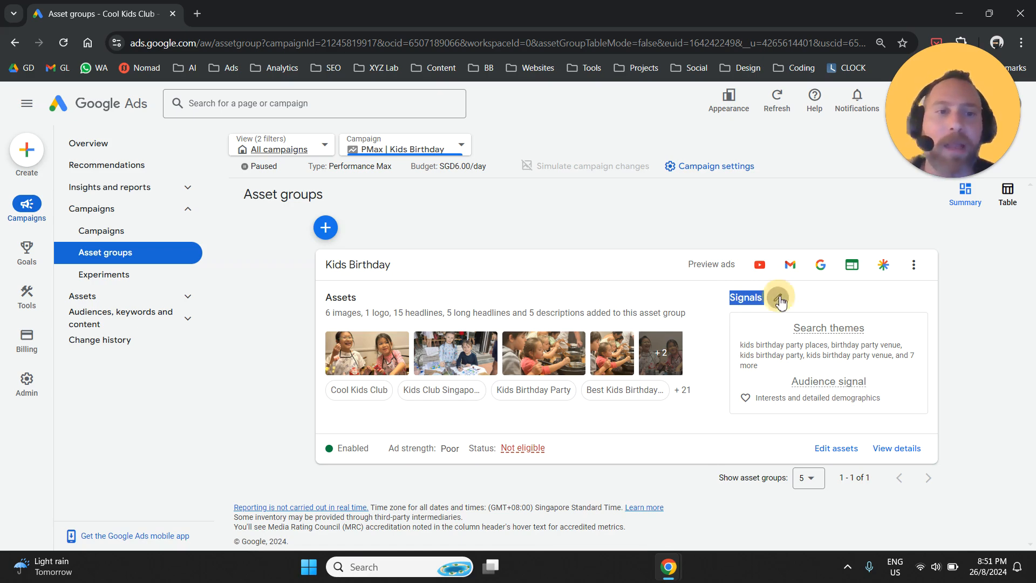
Edit the Kids Birthday asset group's signals and fold away the search themes details.
{"action": "left_click", "coordinate": [779, 297]}
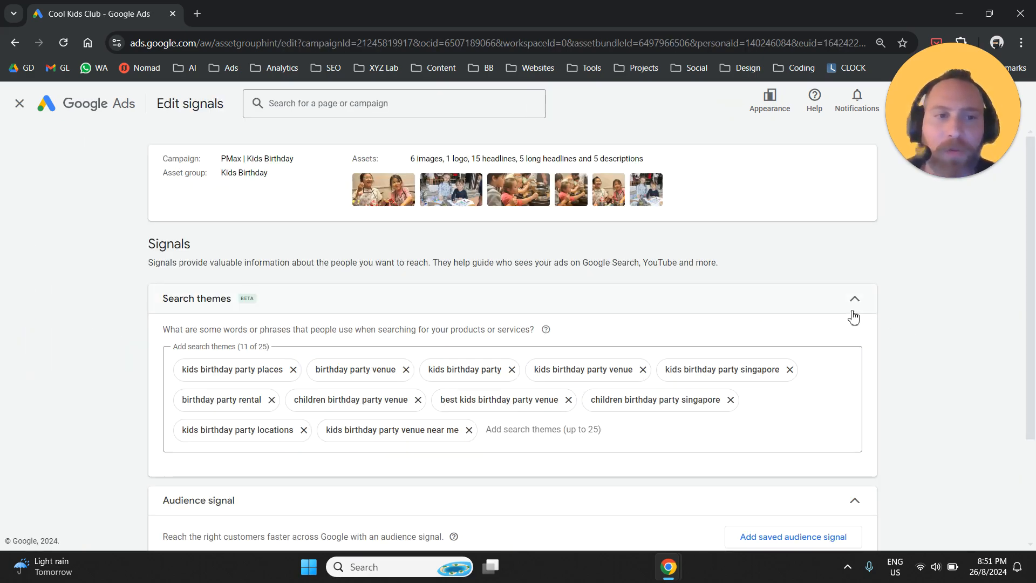
{"action": "left_click", "coordinate": [854, 298]}
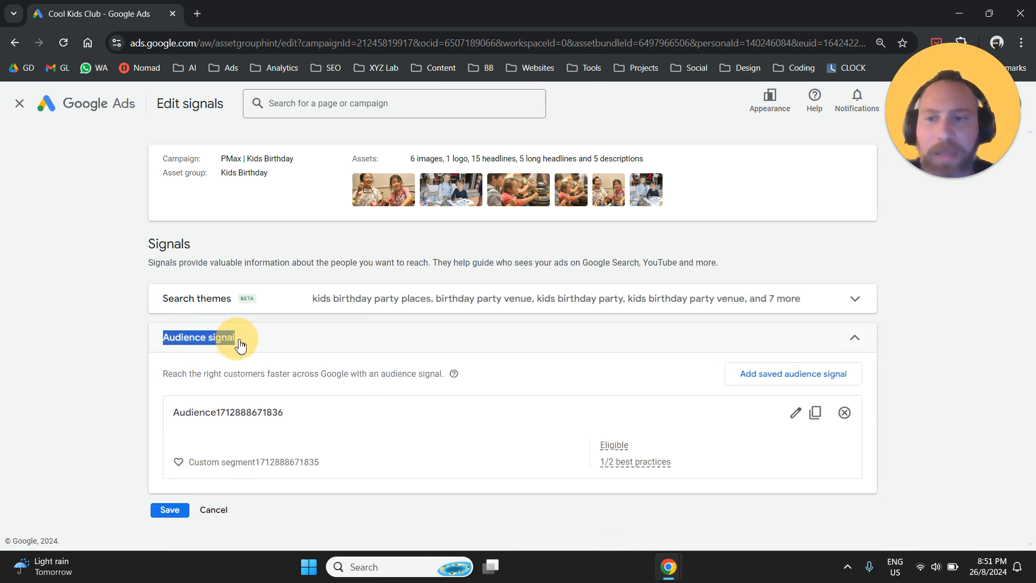
{"action": "mouse_move", "coordinate": [555, 353]}
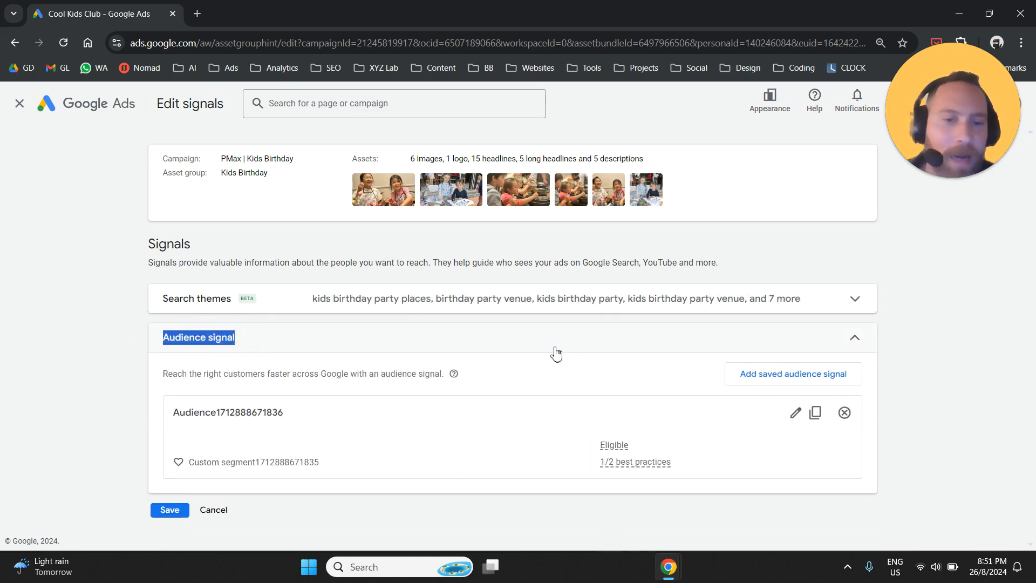
{"action": "mouse_move", "coordinate": [792, 373]}
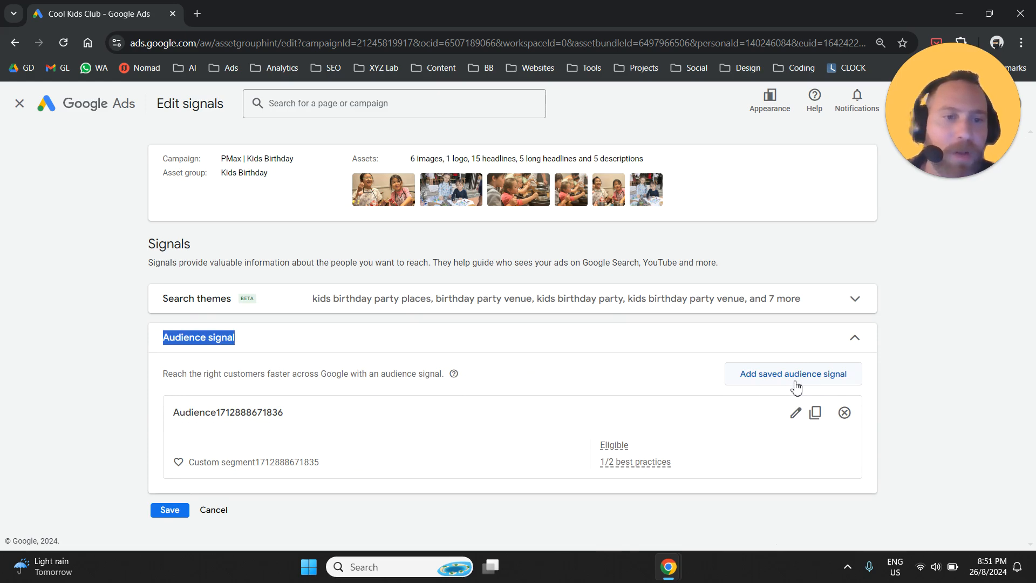
{"action": "left_click", "coordinate": [792, 373]}
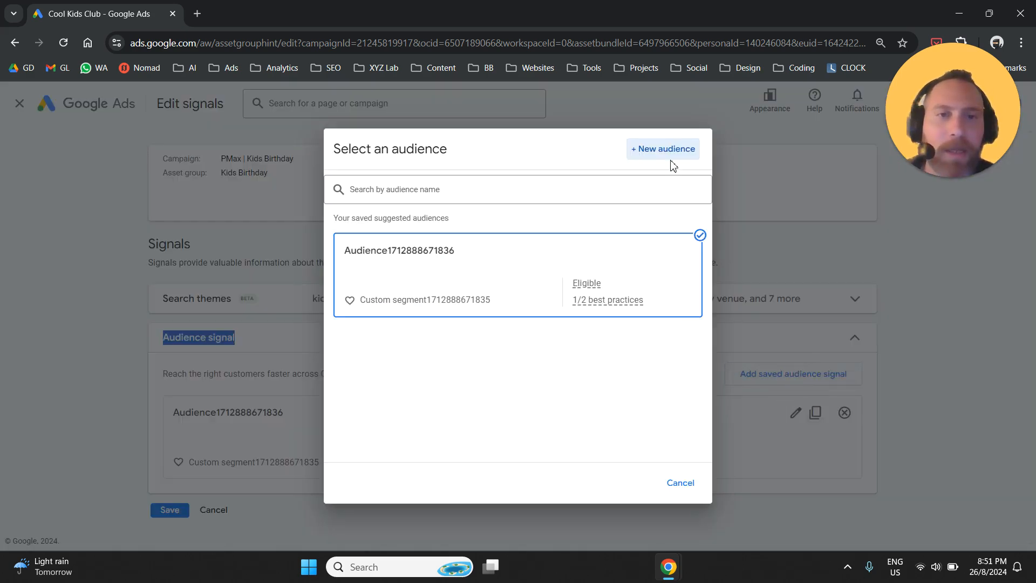
{"action": "mouse_move", "coordinate": [667, 161]}
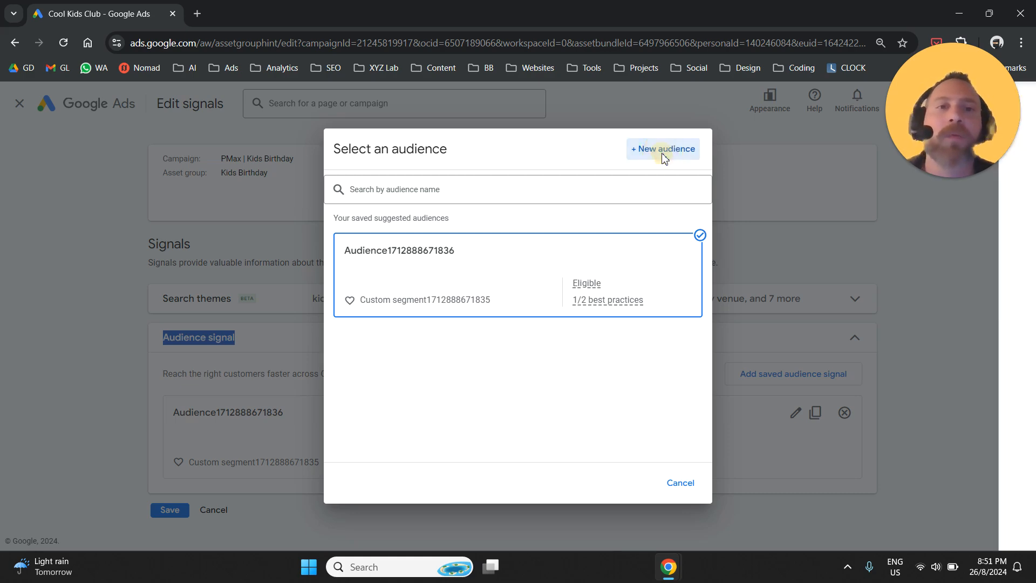
Create a new audience named 'New Audience Signal', fixing the 'Singal' typo.
{"action": "left_click", "coordinate": [662, 149]}
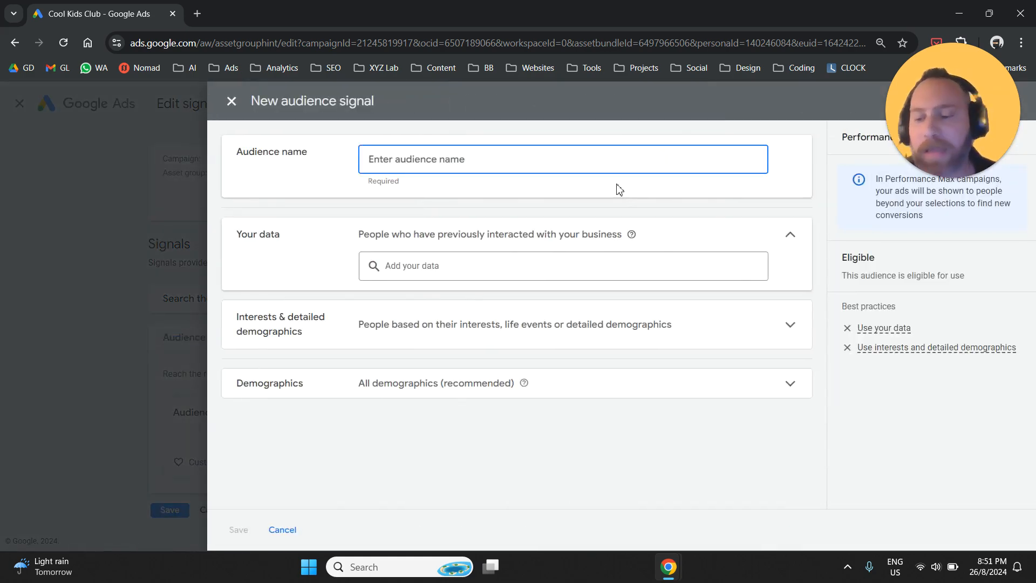
{"action": "type", "text": "Audience"}
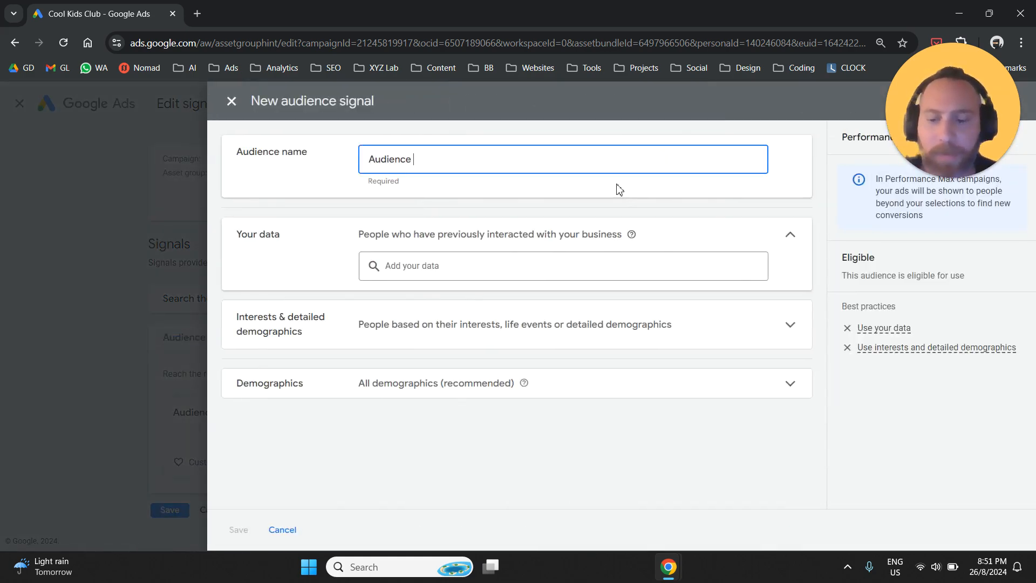
{"action": "type", "text": "Singal"}
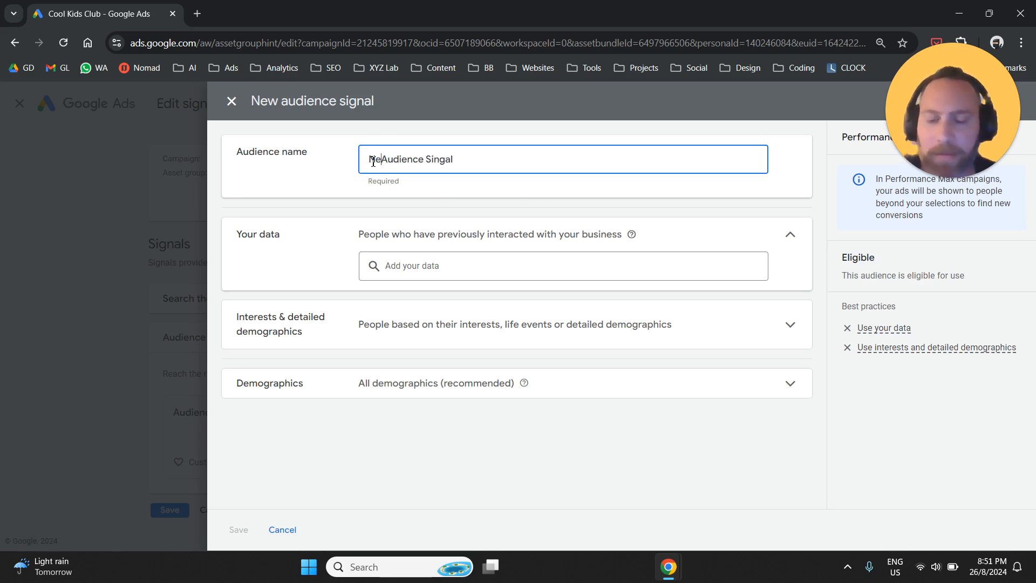
{"action": "double_click", "coordinate": [449, 159]}
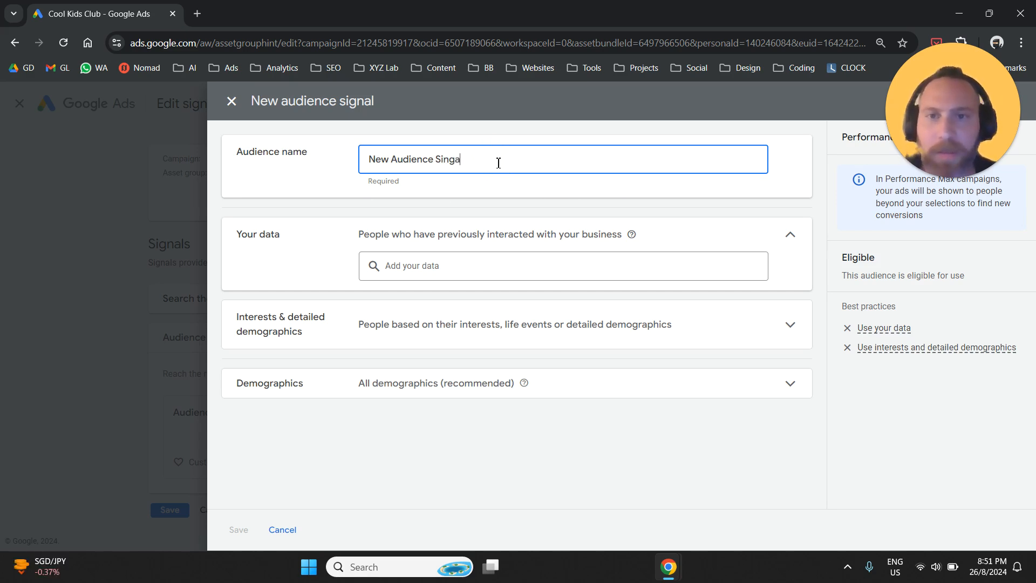
{"action": "type", "text": "l"}
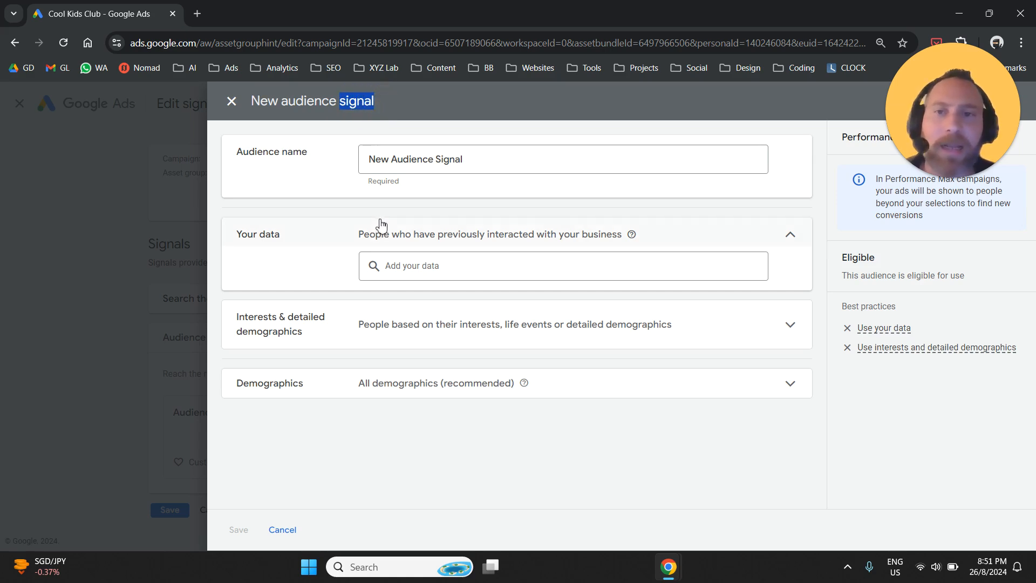
{"action": "mouse_move", "coordinate": [379, 218]}
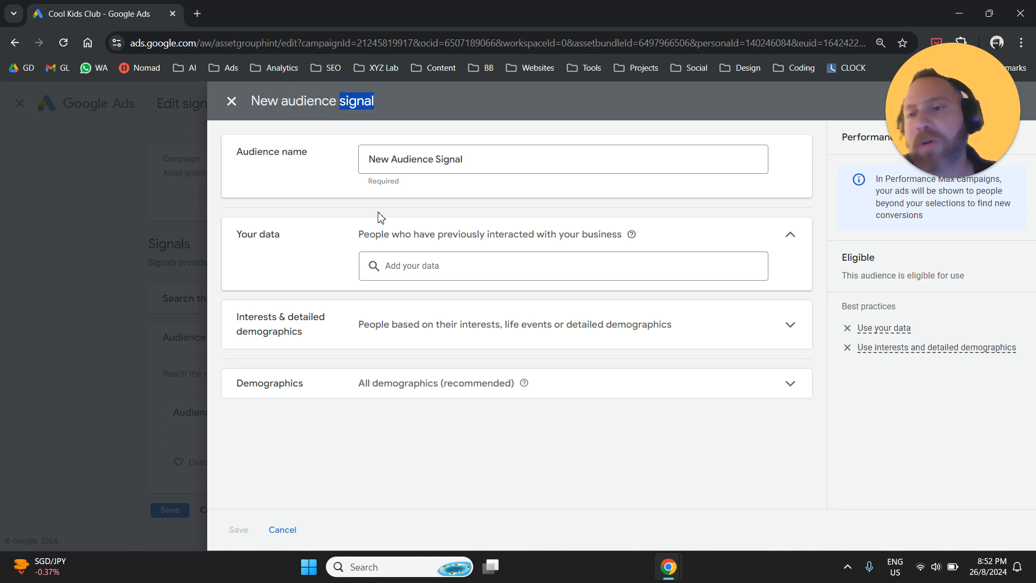
{"action": "mouse_move", "coordinate": [405, 227]}
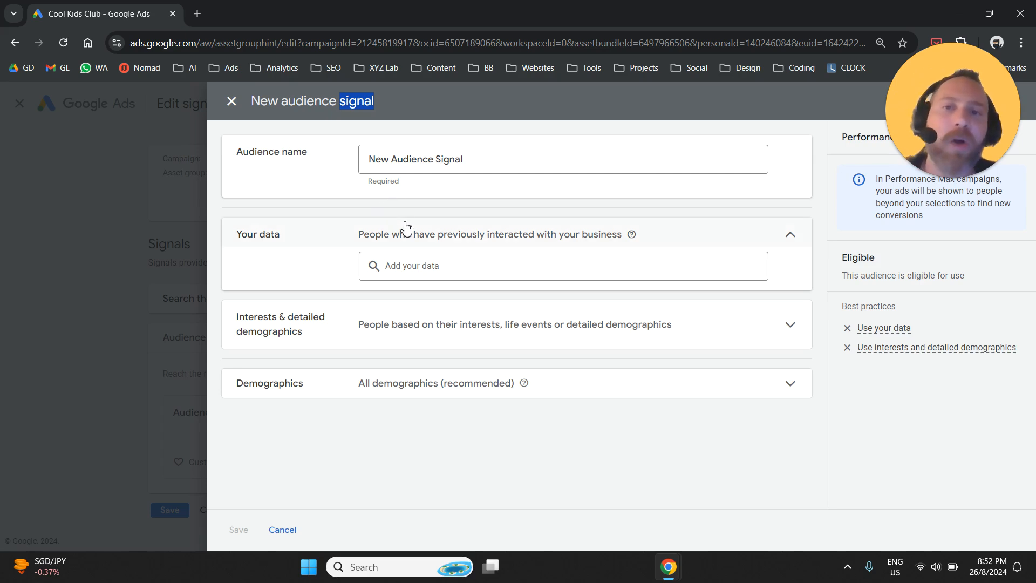
{"action": "mouse_move", "coordinate": [406, 221]}
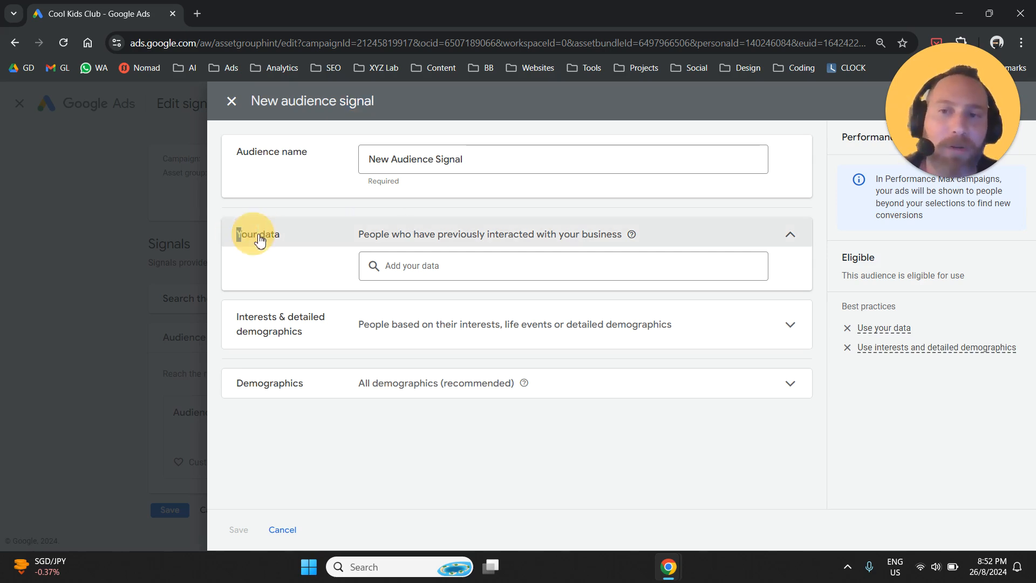
Toggle the Your data and Demographics panels and bring up the your-data segment search.
{"action": "double_click", "coordinate": [256, 234]}
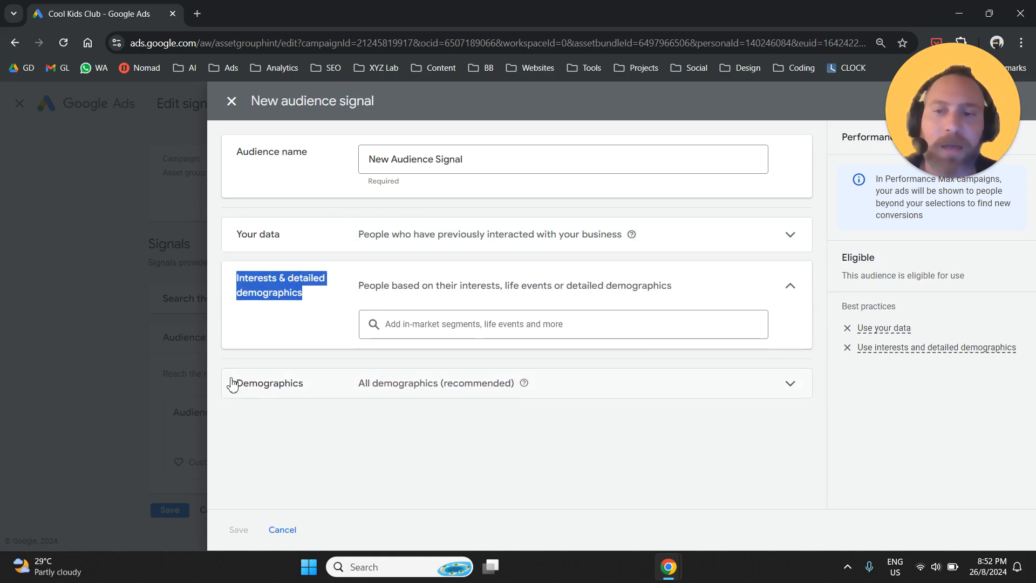
{"action": "left_click", "coordinate": [268, 383]}
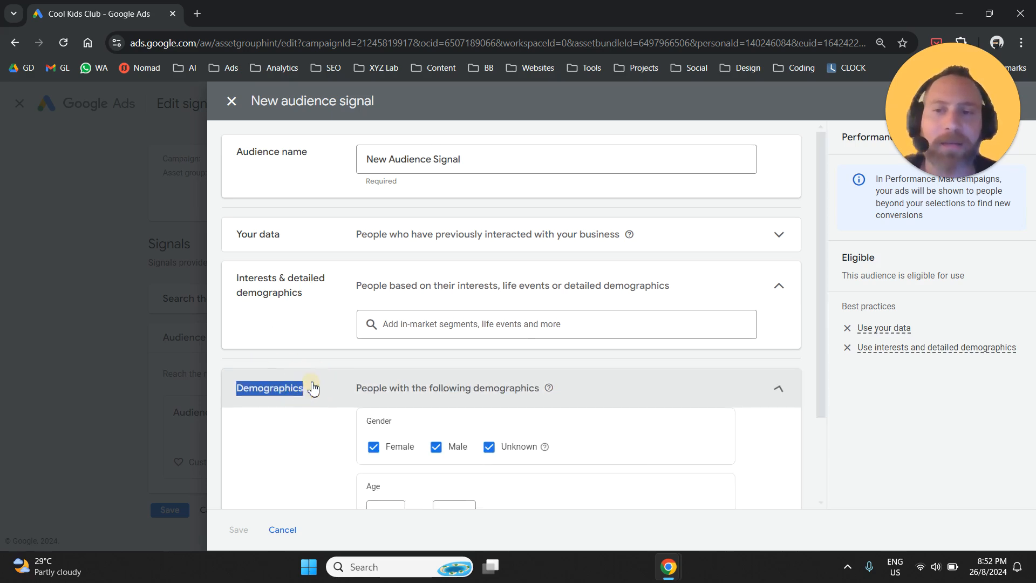
{"action": "mouse_move", "coordinate": [316, 394]}
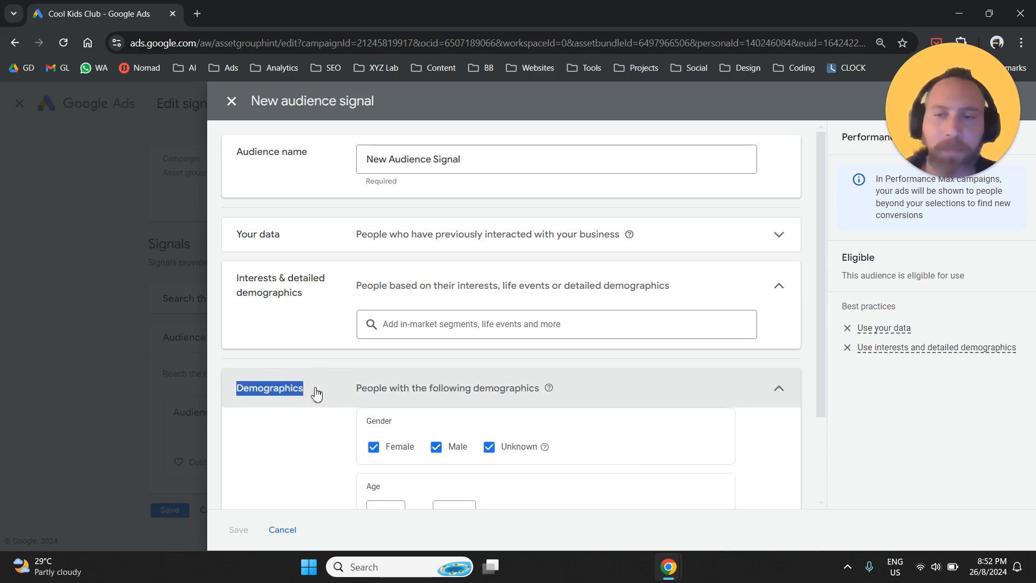
{"action": "left_click", "coordinate": [778, 233]}
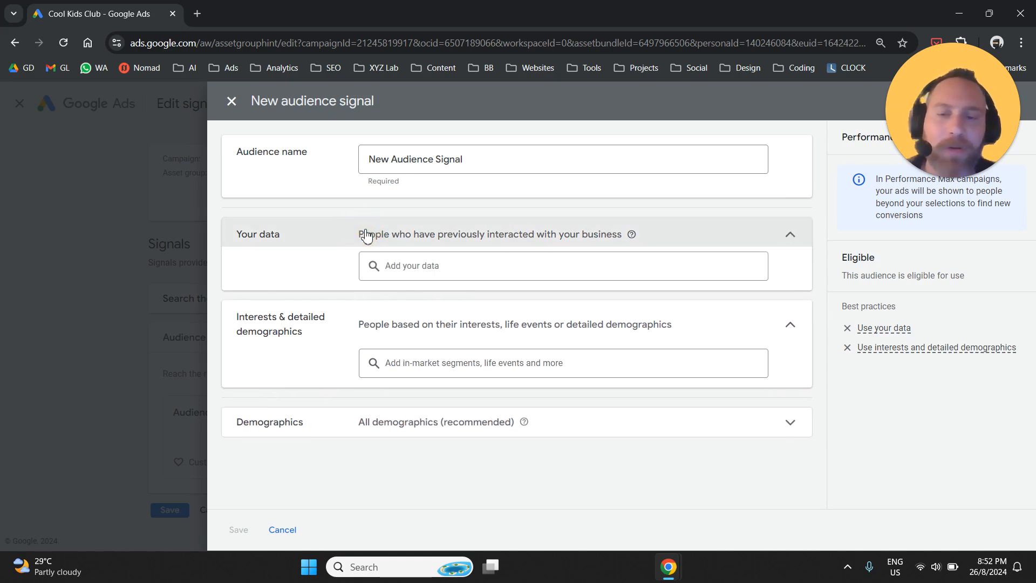
{"action": "left_click", "coordinate": [561, 265]}
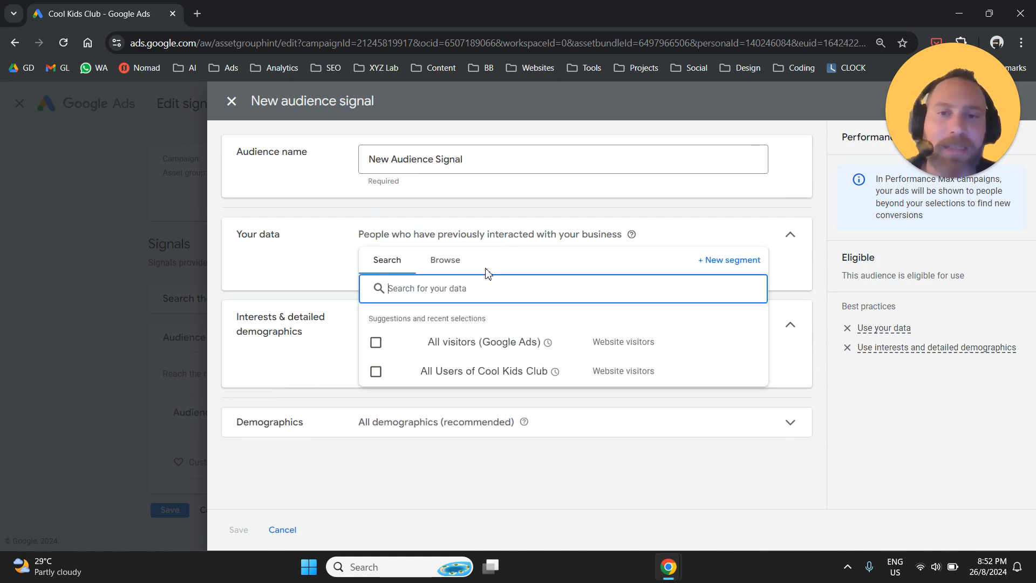
Browse your-data segments by category, expanding the Website visitors group.
{"action": "left_click", "coordinate": [444, 259]}
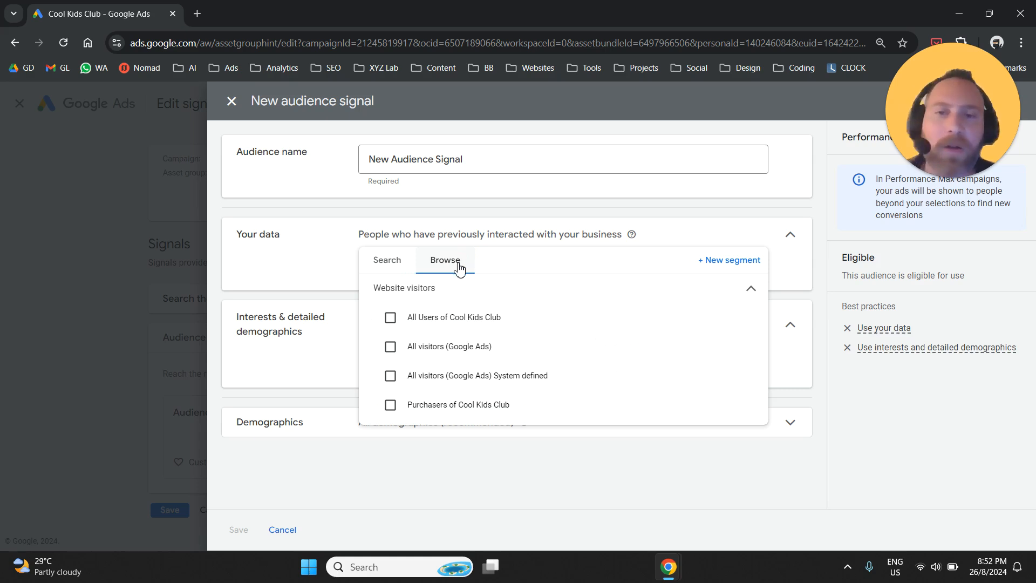
{"action": "mouse_move", "coordinate": [454, 274]}
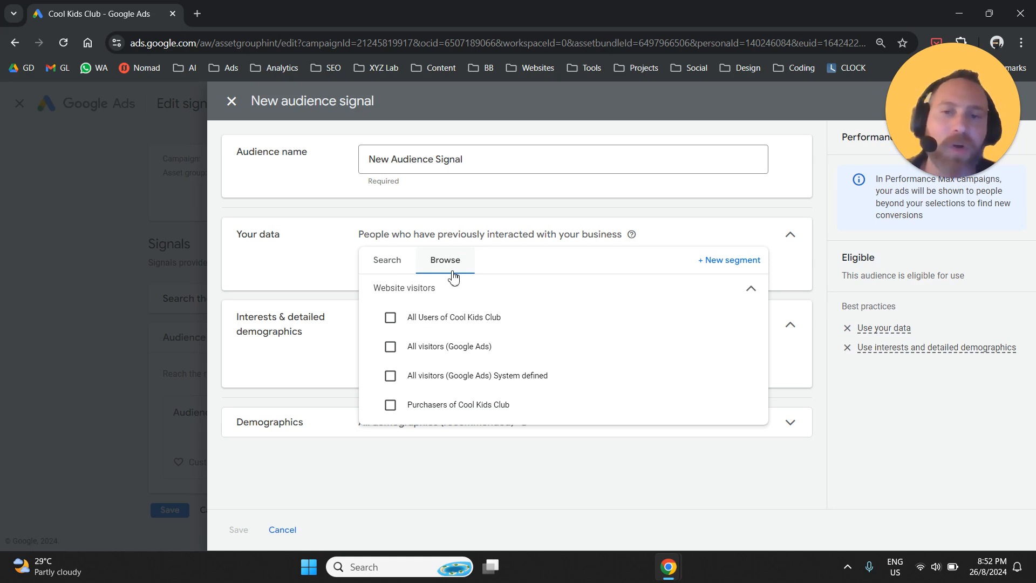
{"action": "mouse_move", "coordinate": [423, 371]}
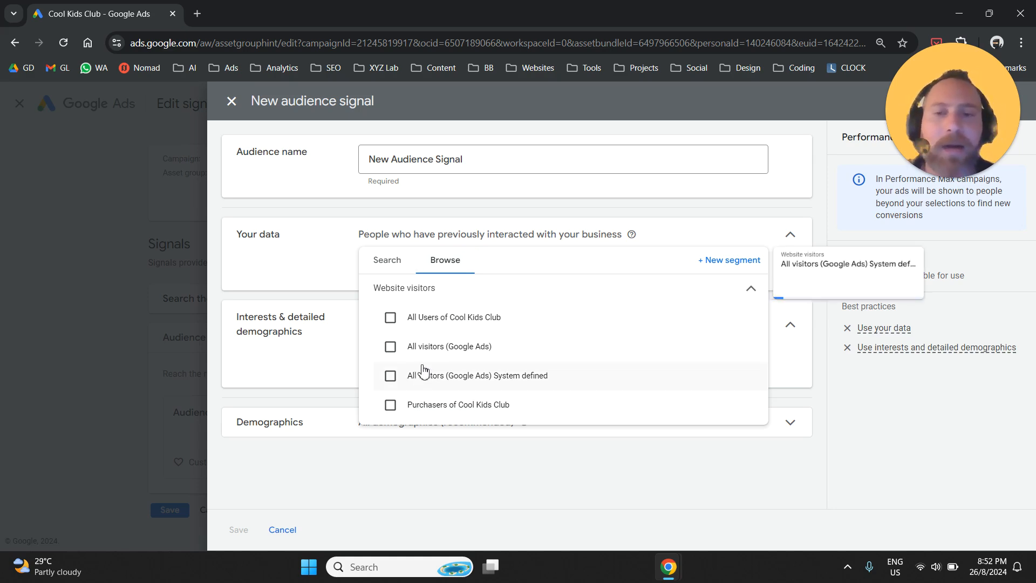
{"action": "mouse_move", "coordinate": [428, 324]}
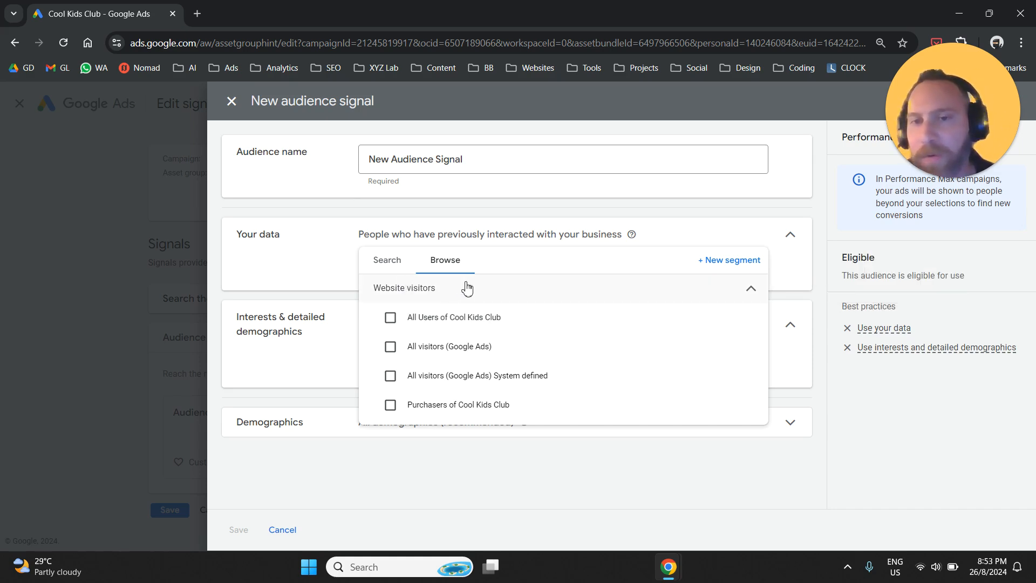
{"action": "mouse_move", "coordinate": [491, 317]}
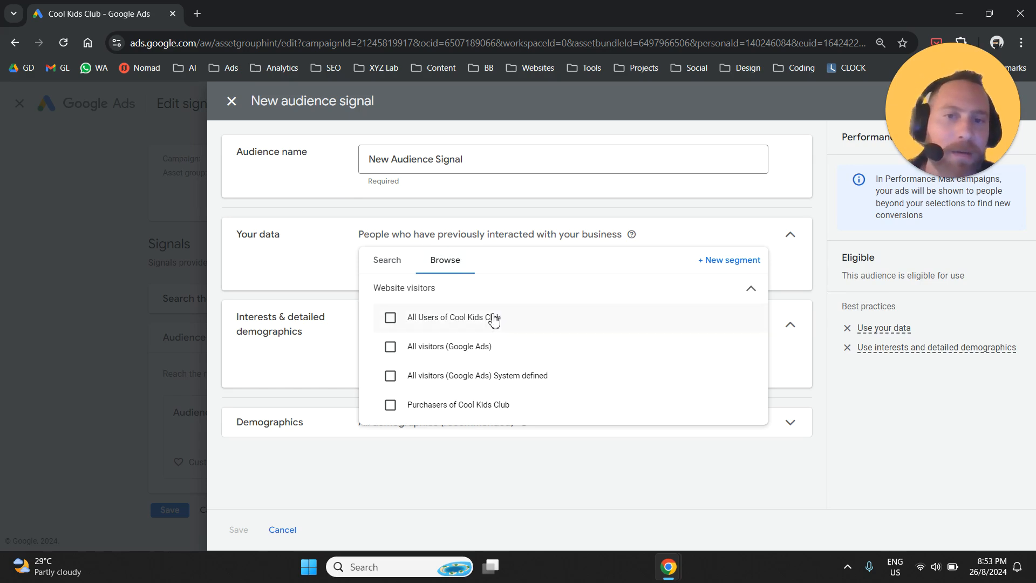
{"action": "mouse_move", "coordinate": [714, 271]}
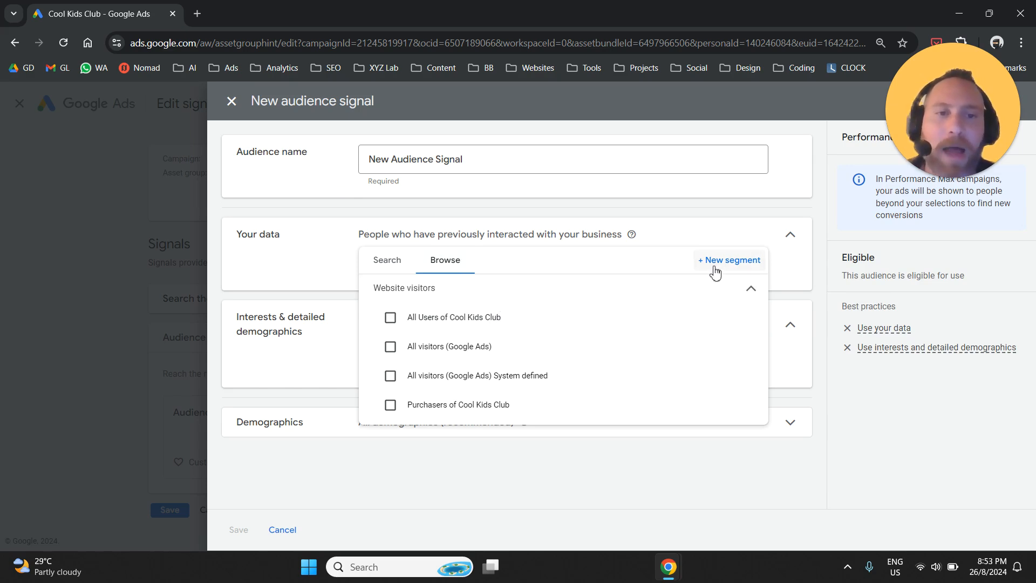
Start a new segment and review the YouTube users, GA4 and other segment types.
{"action": "left_click", "coordinate": [729, 260]}
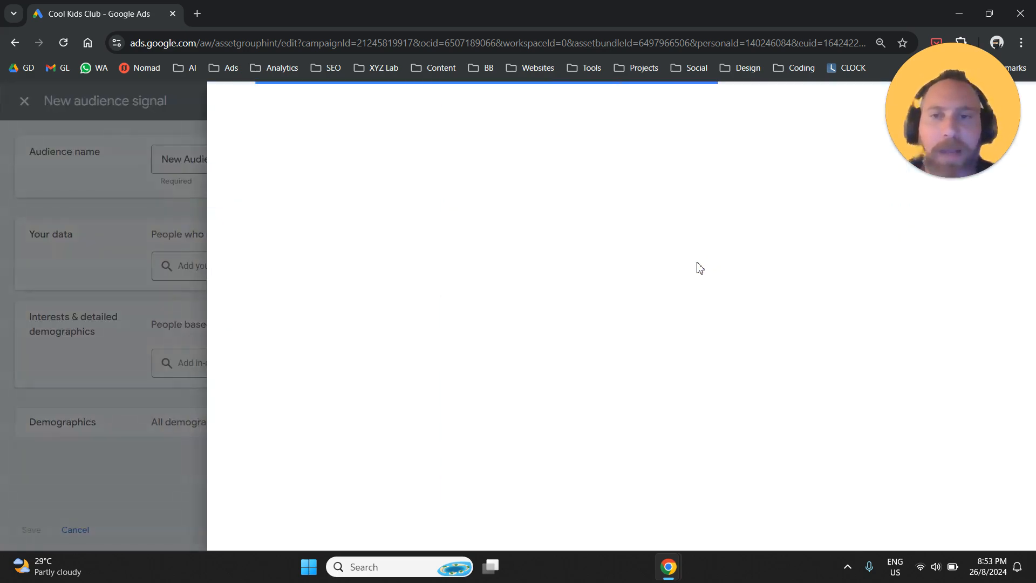
{"action": "mouse_move", "coordinate": [497, 260]}
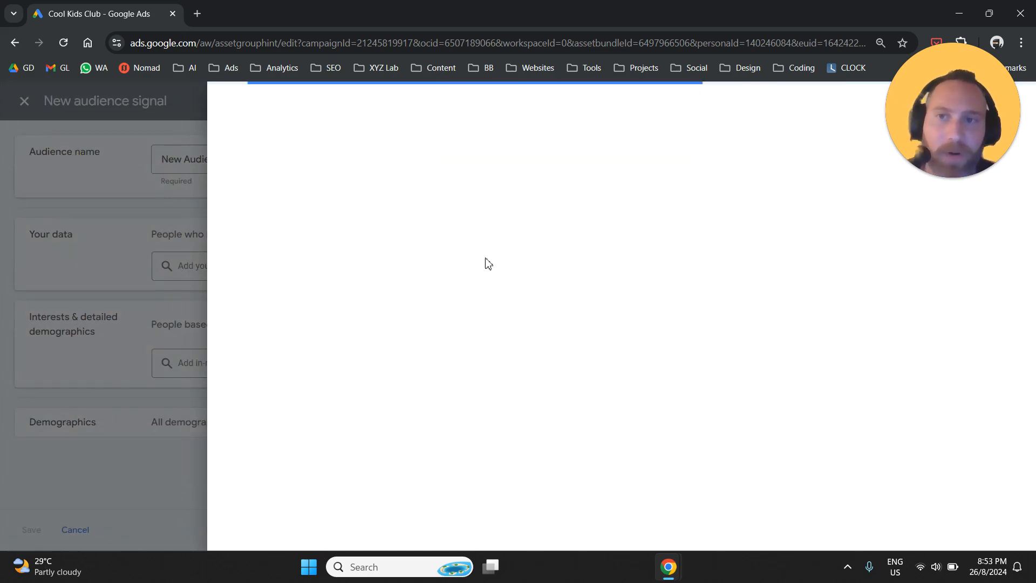
{"action": "mouse_move", "coordinate": [415, 239]}
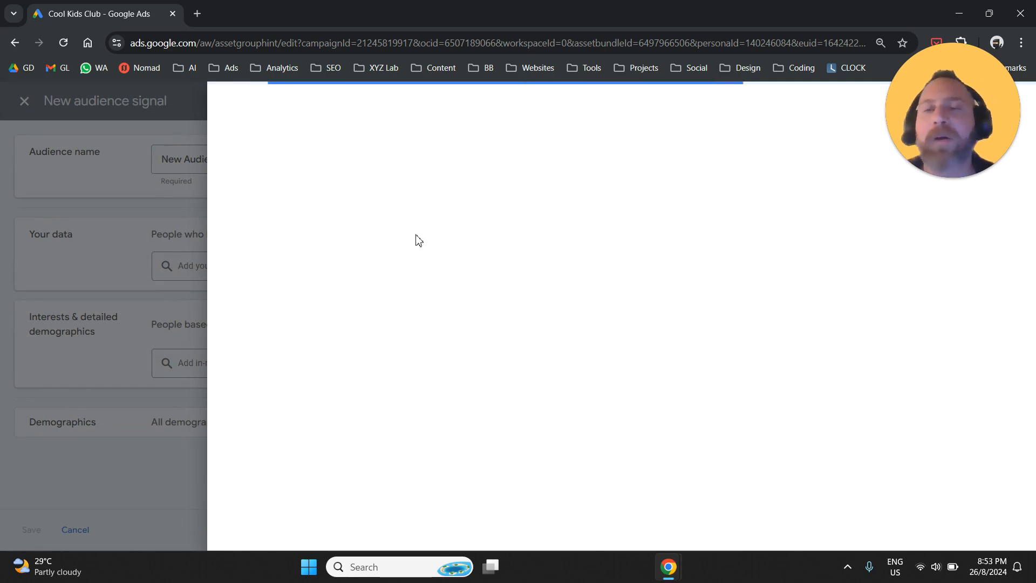
{"action": "mouse_move", "coordinate": [362, 230]}
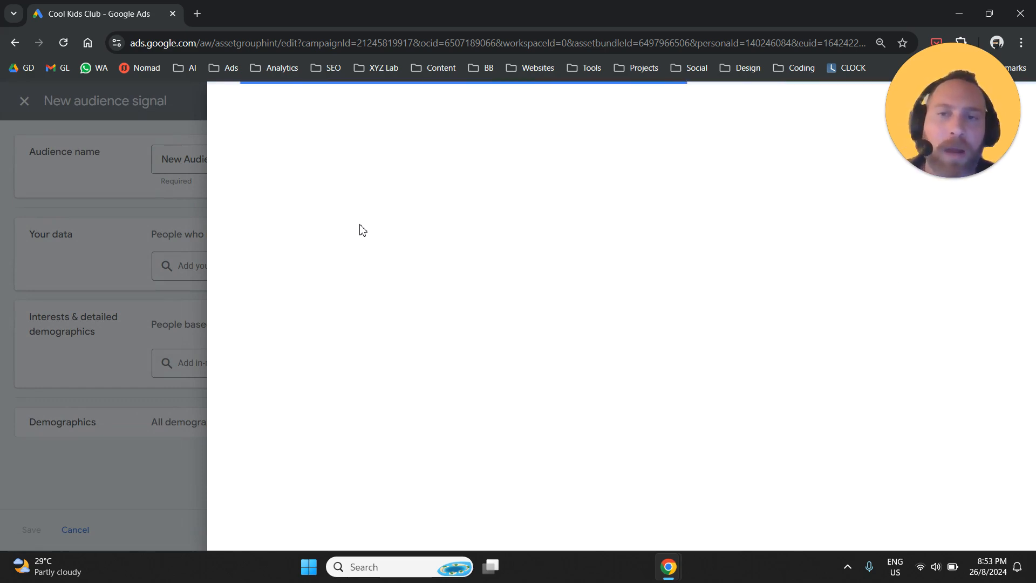
{"action": "mouse_move", "coordinate": [305, 224]}
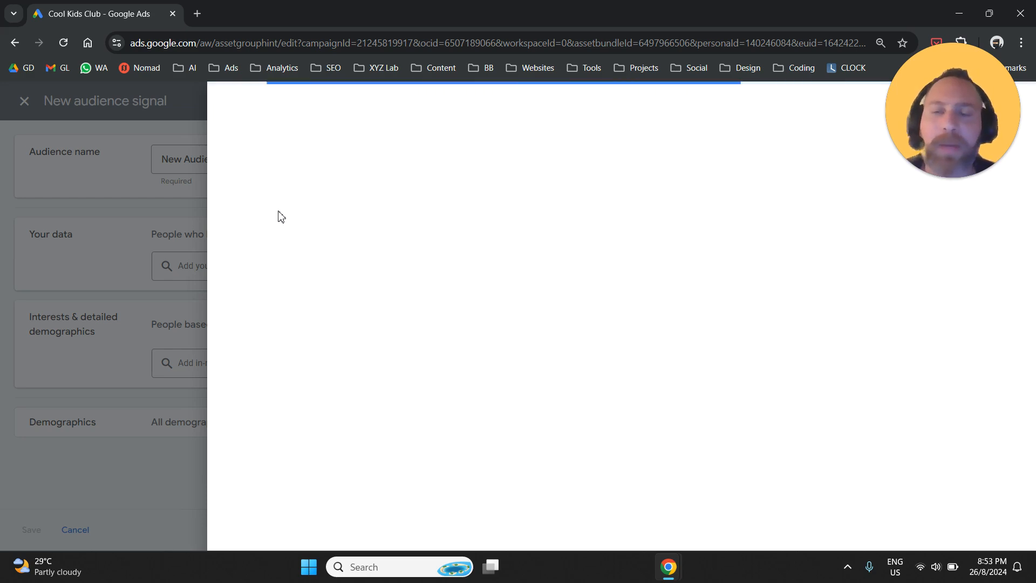
{"action": "mouse_move", "coordinate": [245, 223]}
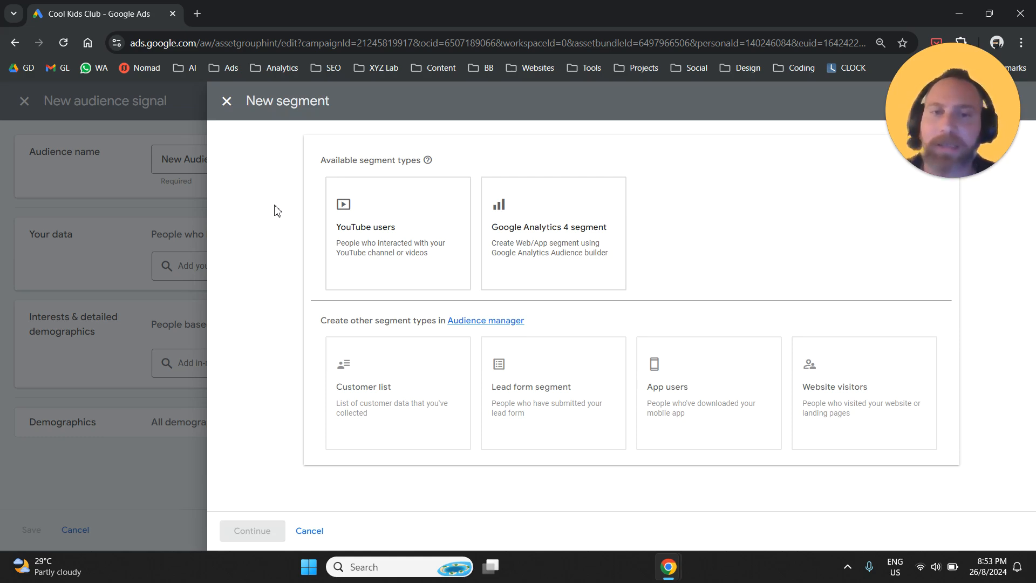
{"action": "mouse_move", "coordinate": [315, 351]}
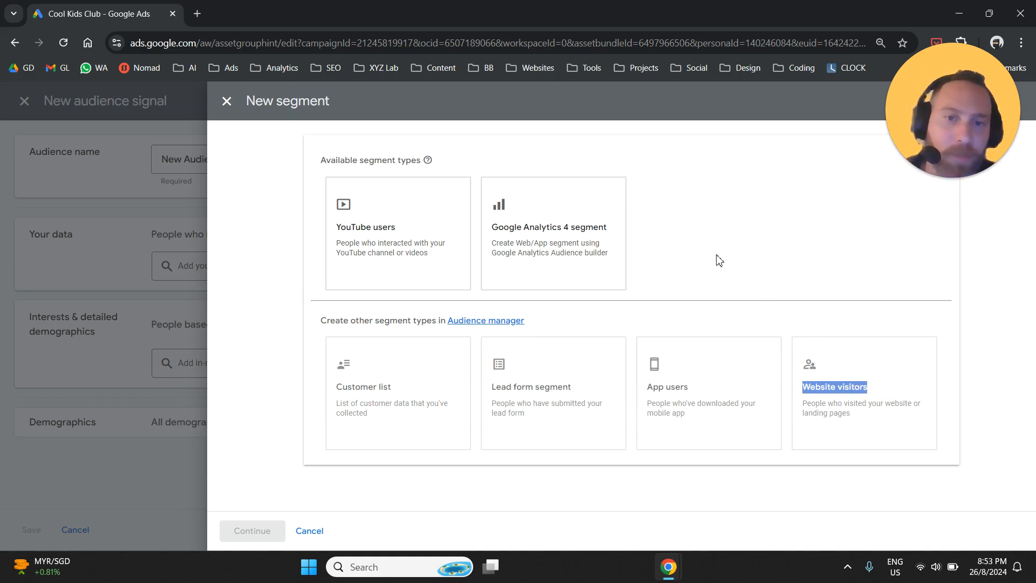
{"action": "mouse_move", "coordinate": [207, 460]}
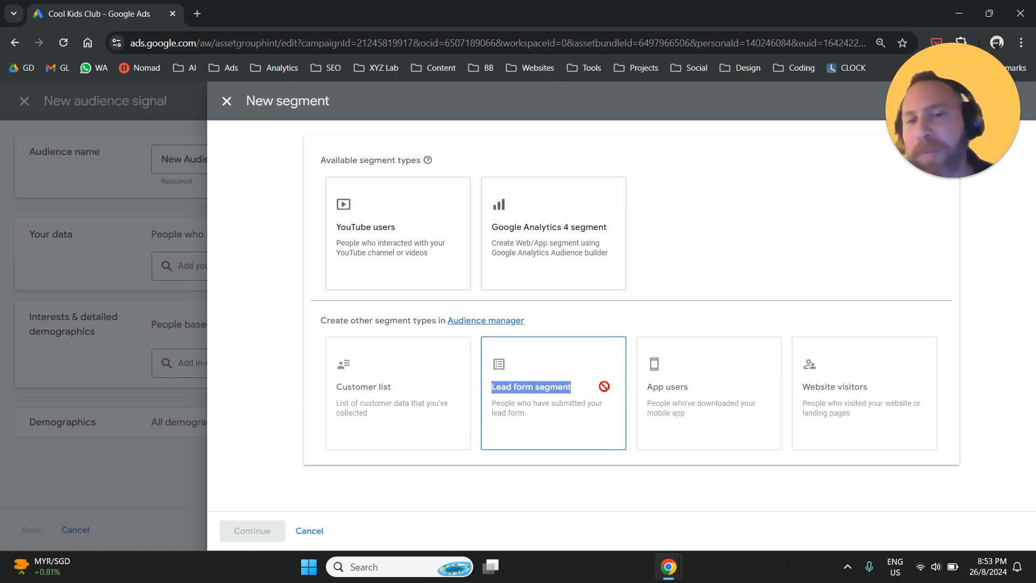
{"action": "mouse_move", "coordinate": [642, 388]}
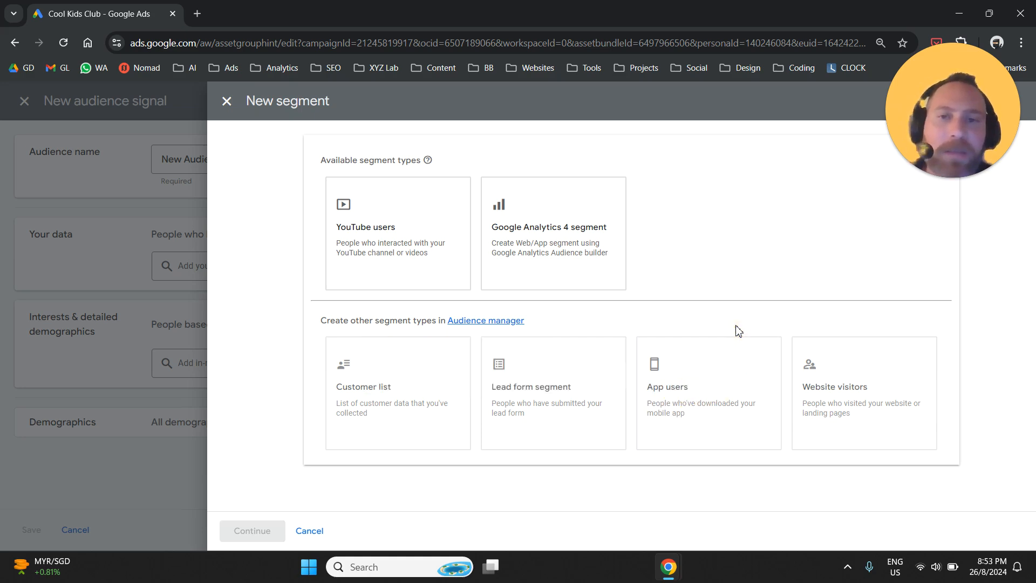
{"action": "mouse_move", "coordinate": [608, 300]}
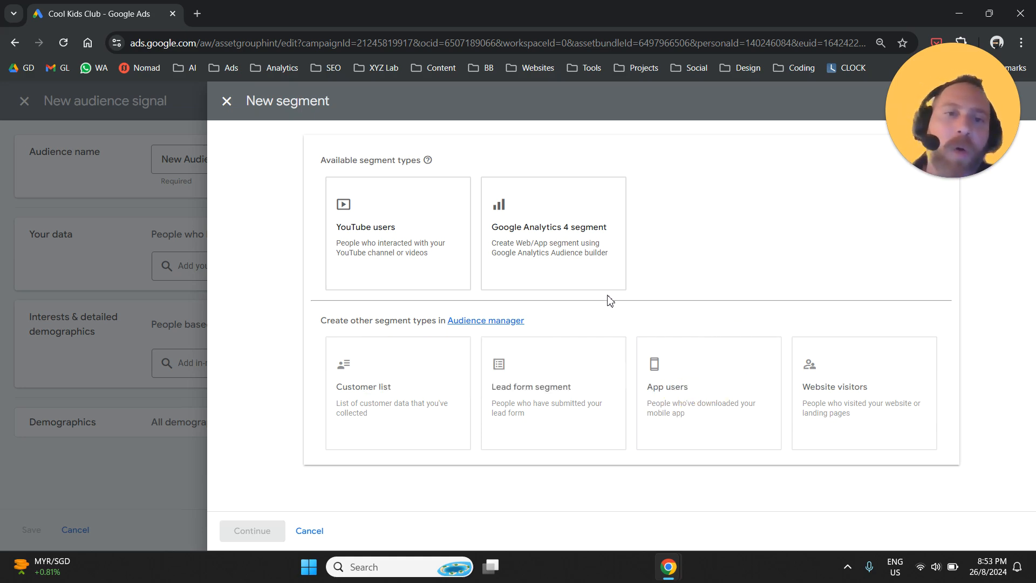
{"action": "left_click", "coordinate": [553, 232]}
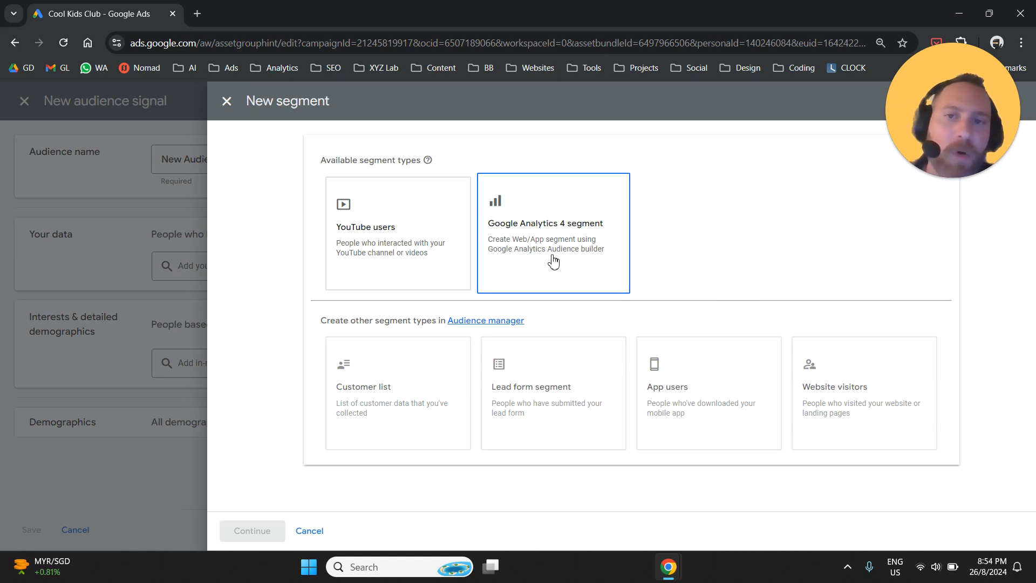
{"action": "left_click", "coordinate": [397, 233]}
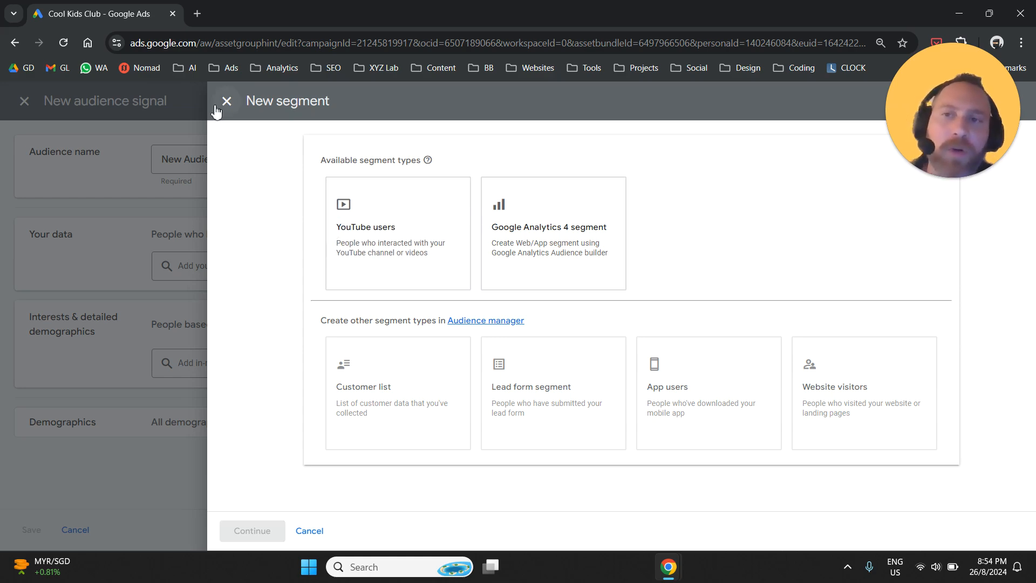
{"action": "mouse_move", "coordinate": [217, 109]}
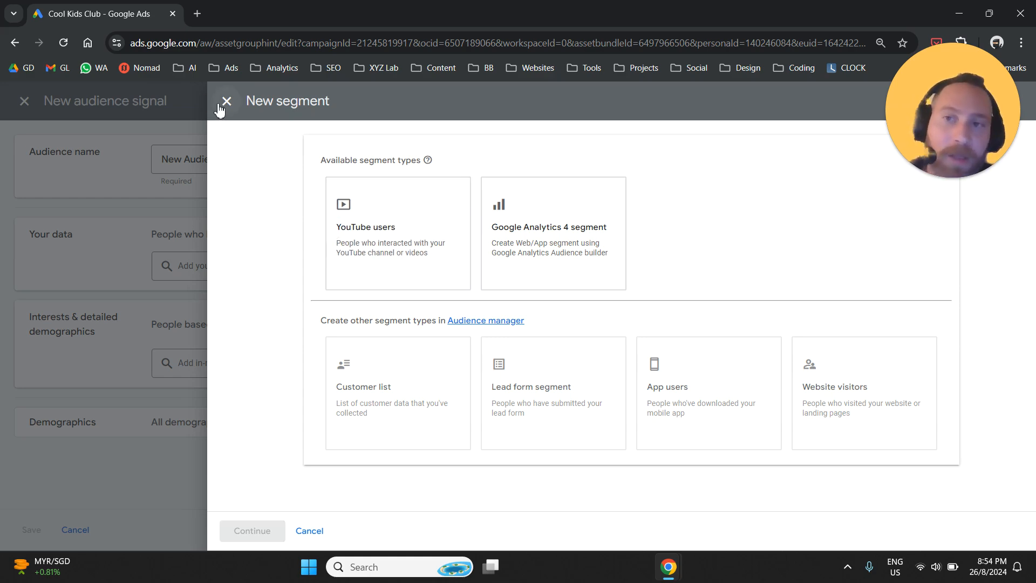
Close the New segment panel without creating one and collapse the Your data section.
{"action": "left_click", "coordinate": [227, 100]}
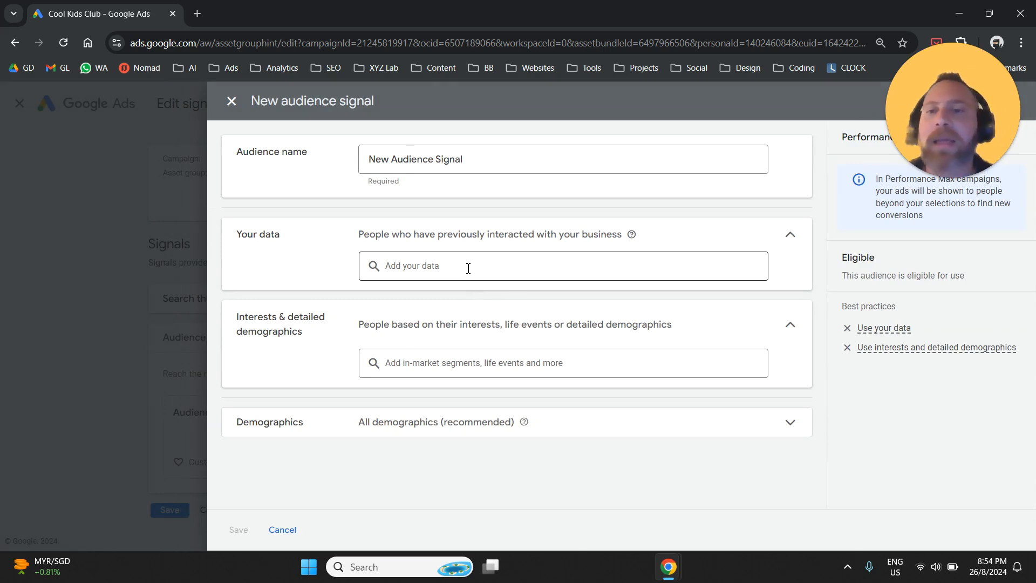
{"action": "mouse_move", "coordinate": [378, 294]}
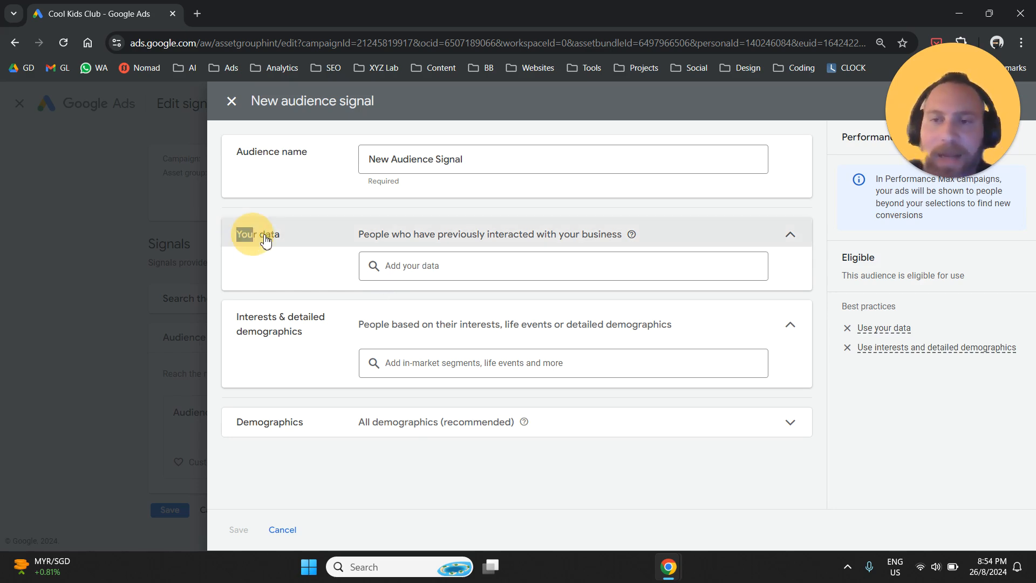
{"action": "double_click", "coordinate": [256, 234]}
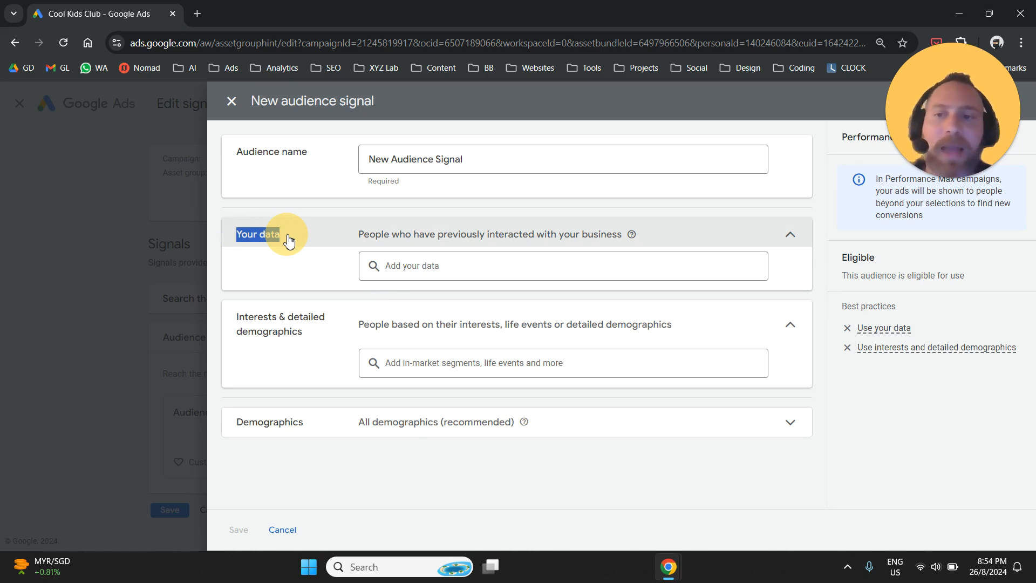
{"action": "left_click", "coordinate": [789, 233]}
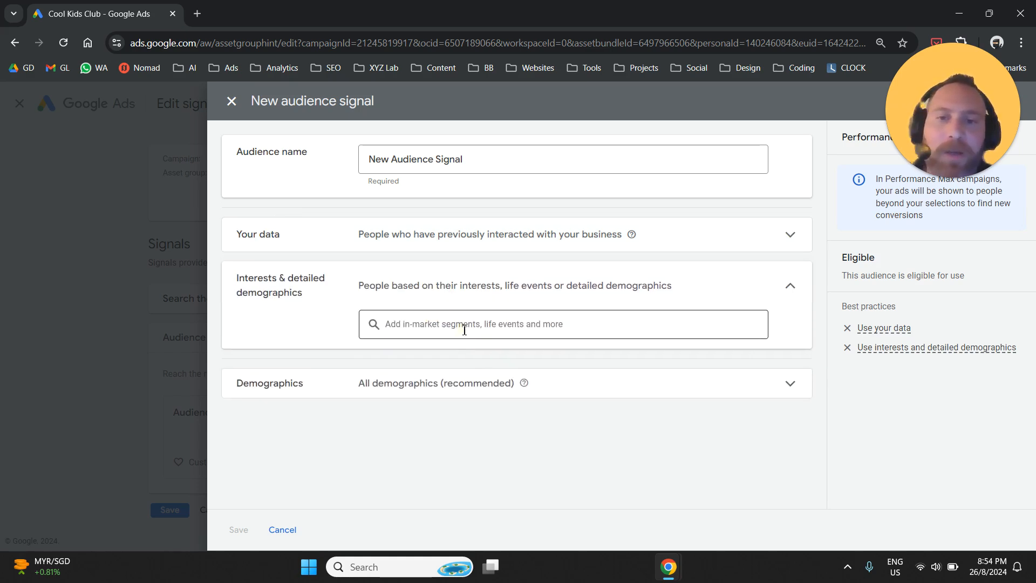
Browse interest categories, expanding and collapsing the In-market segments.
{"action": "left_click", "coordinate": [462, 324]}
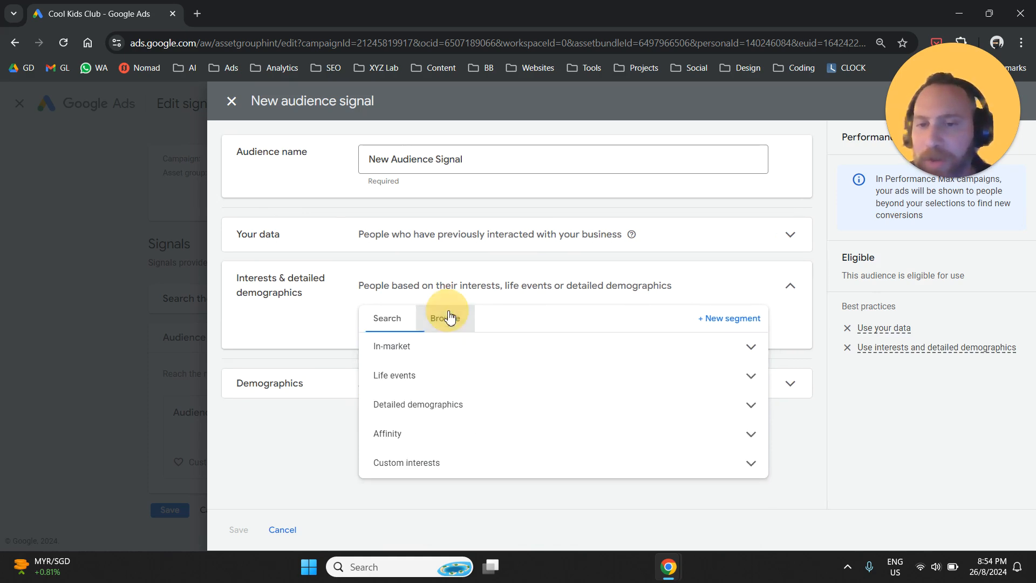
{"action": "left_click", "coordinate": [444, 317]}
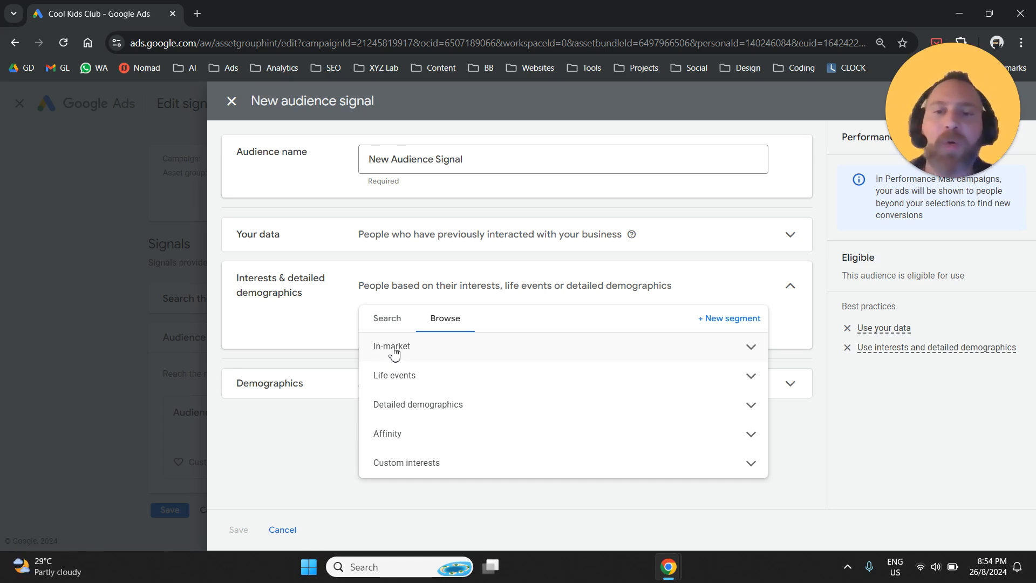
{"action": "mouse_move", "coordinate": [449, 362]}
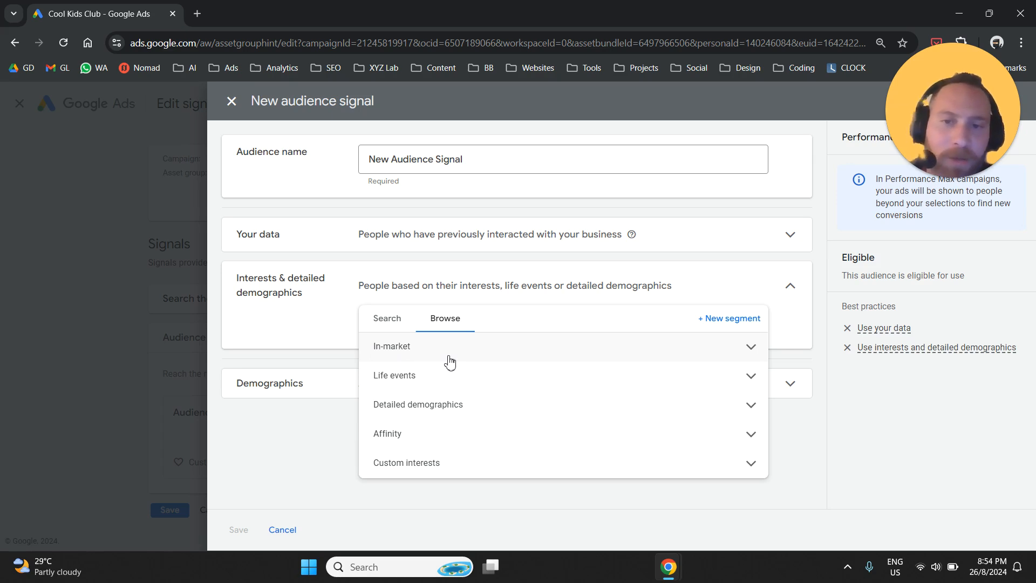
{"action": "left_click", "coordinate": [391, 345]}
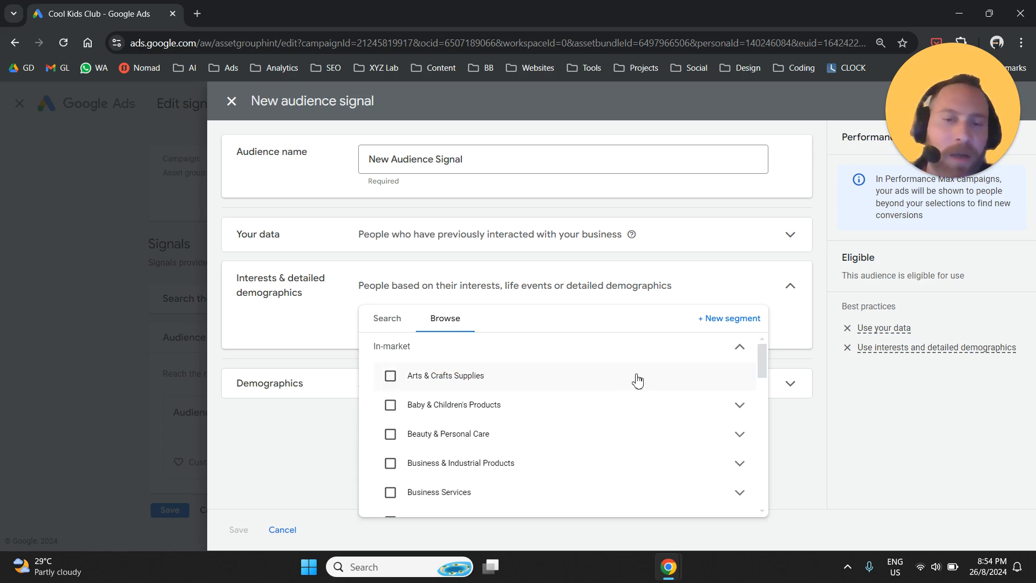
{"action": "mouse_move", "coordinate": [380, 353]}
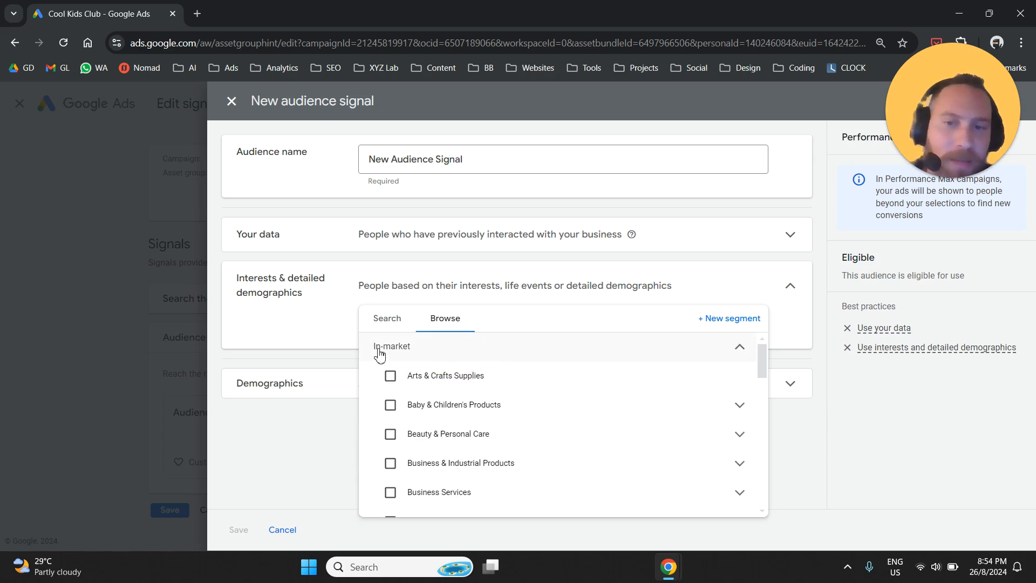
{"action": "left_click", "coordinate": [739, 347]}
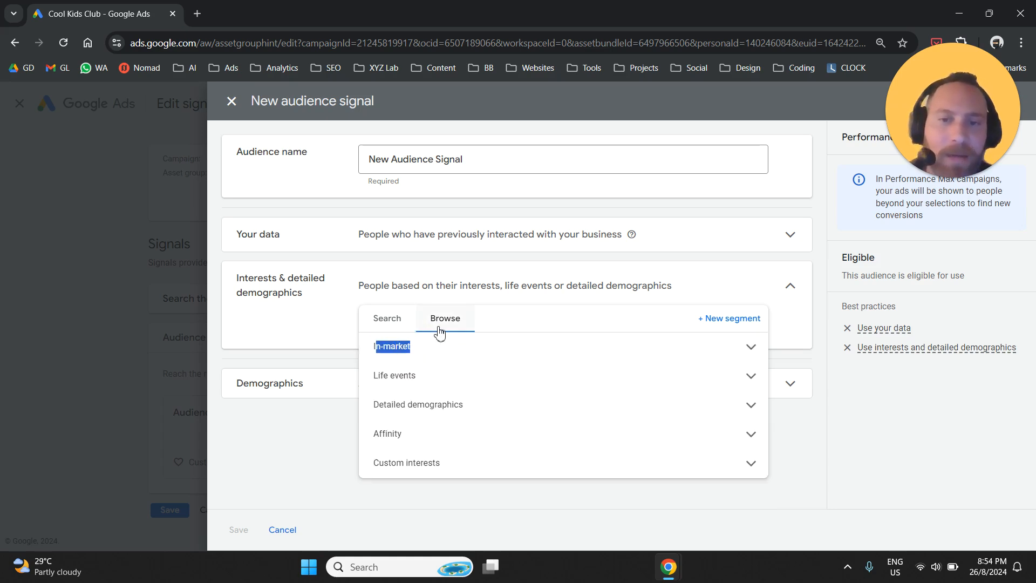
{"action": "mouse_move", "coordinate": [393, 387]}
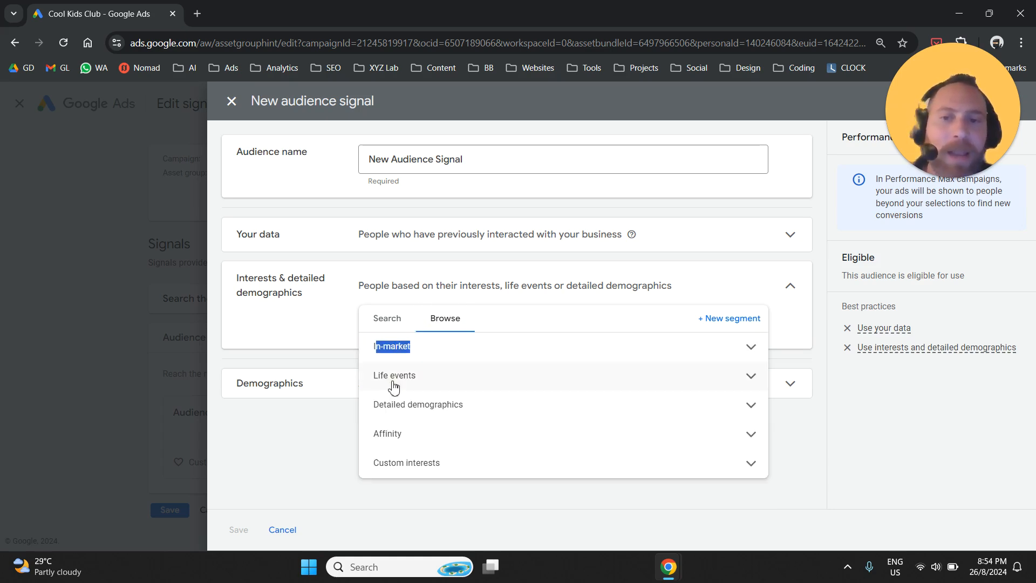
In Life events, tick then untick Business Creation so no life event is added.
{"action": "left_click", "coordinate": [394, 375]}
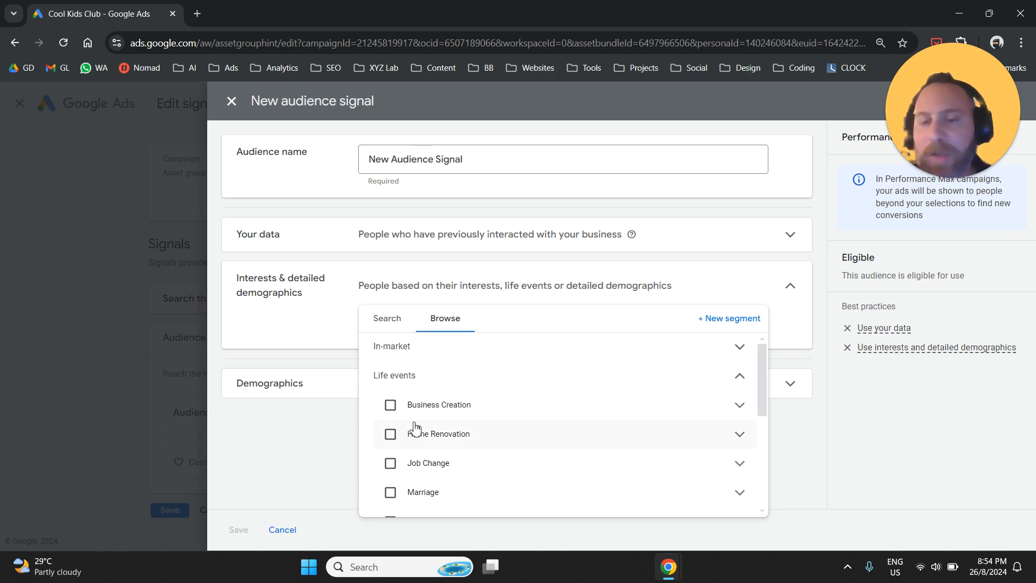
{"action": "mouse_move", "coordinate": [413, 406]}
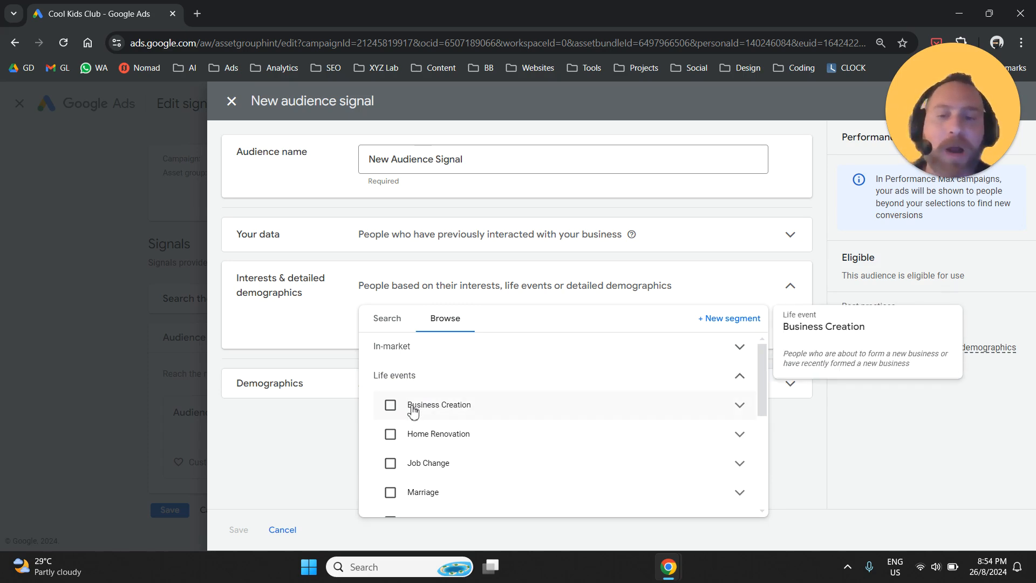
{"action": "left_click", "coordinate": [391, 404]}
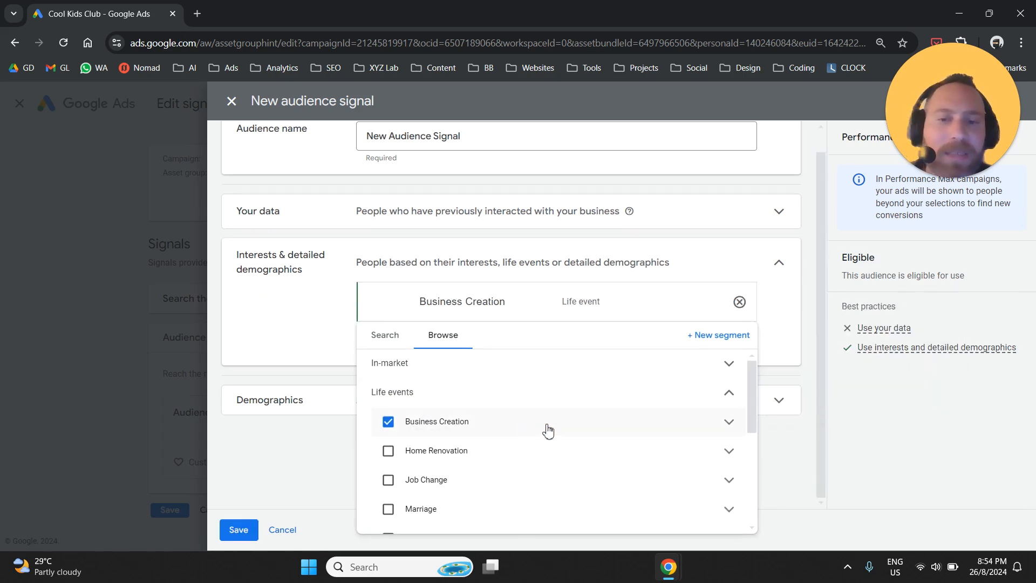
{"action": "left_click", "coordinate": [388, 421]}
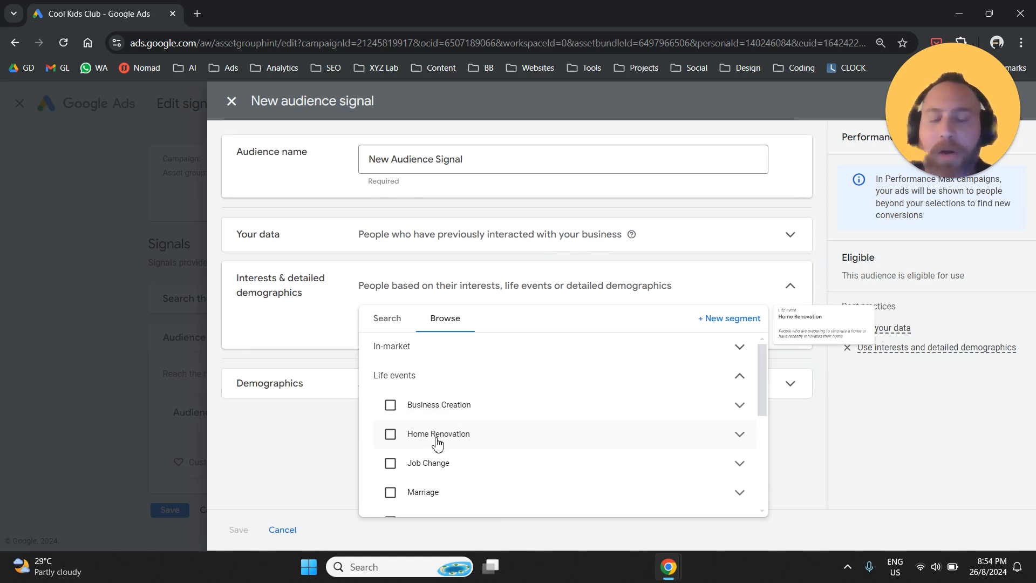
{"action": "scroll", "scroll_direction": "down", "scroll_amount": 3}
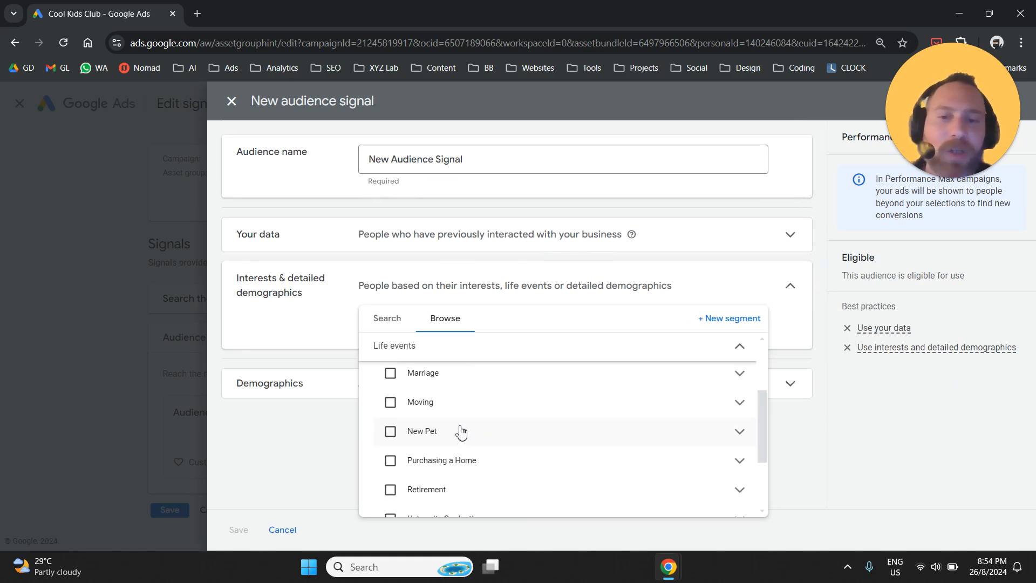
{"action": "scroll", "scroll_direction": "down", "scroll_amount": 3}
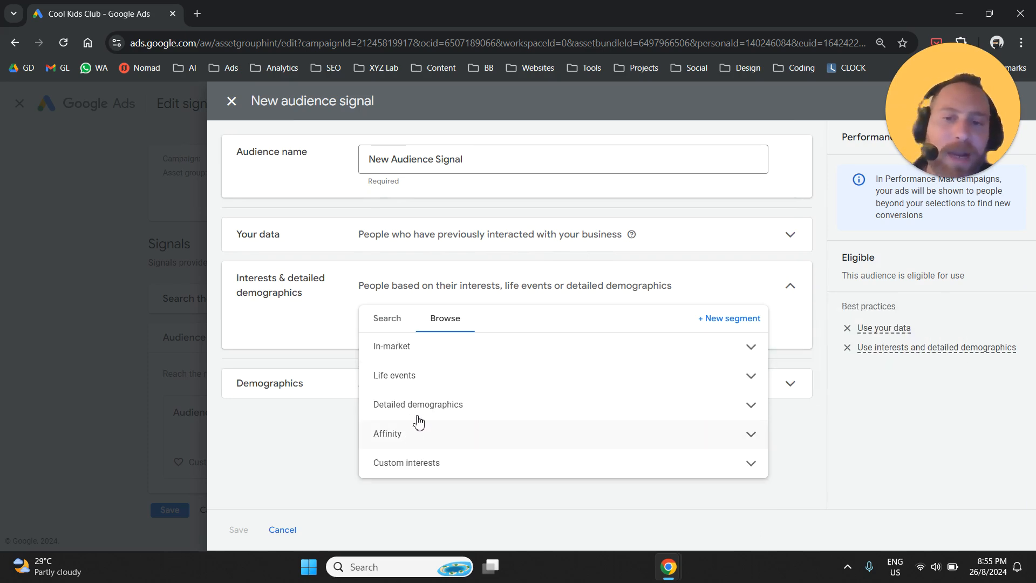
Expand Detailed demographics, then Custom interests, revealing one existing unselected custom segment.
{"action": "left_click", "coordinate": [418, 404]}
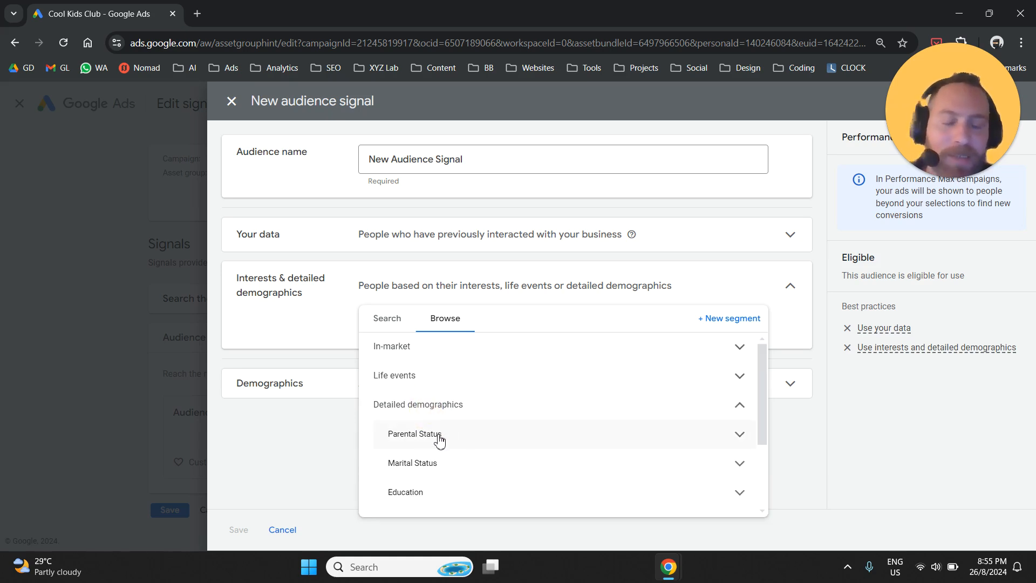
{"action": "scroll", "scroll_direction": "down", "scroll_amount": 3}
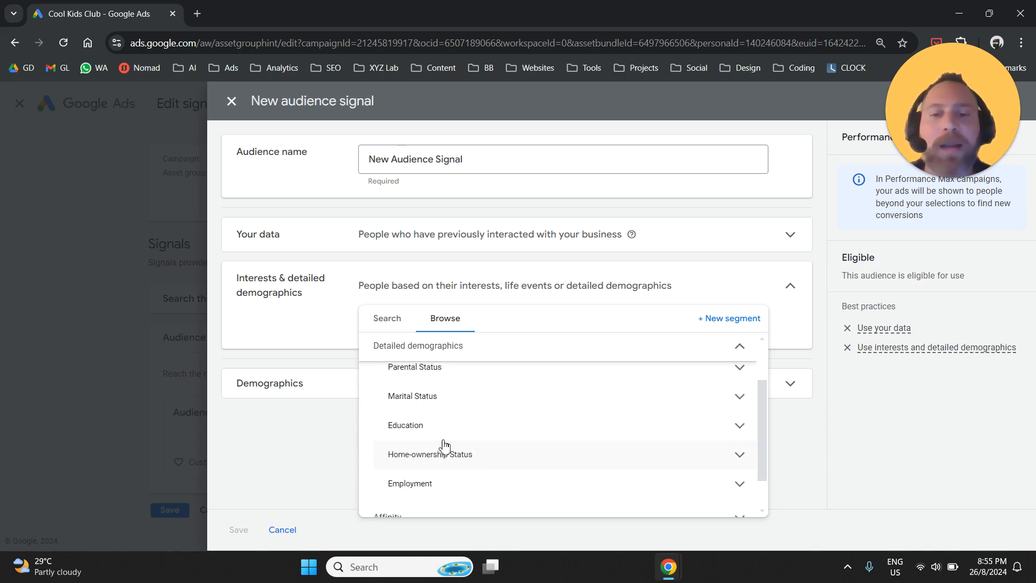
{"action": "mouse_move", "coordinate": [465, 438]}
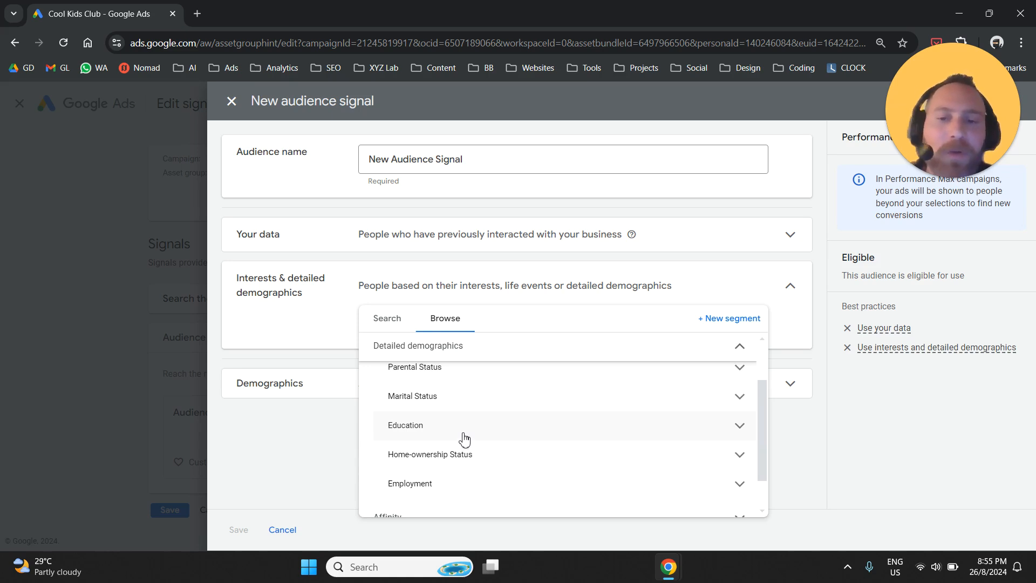
{"action": "mouse_move", "coordinate": [459, 433]}
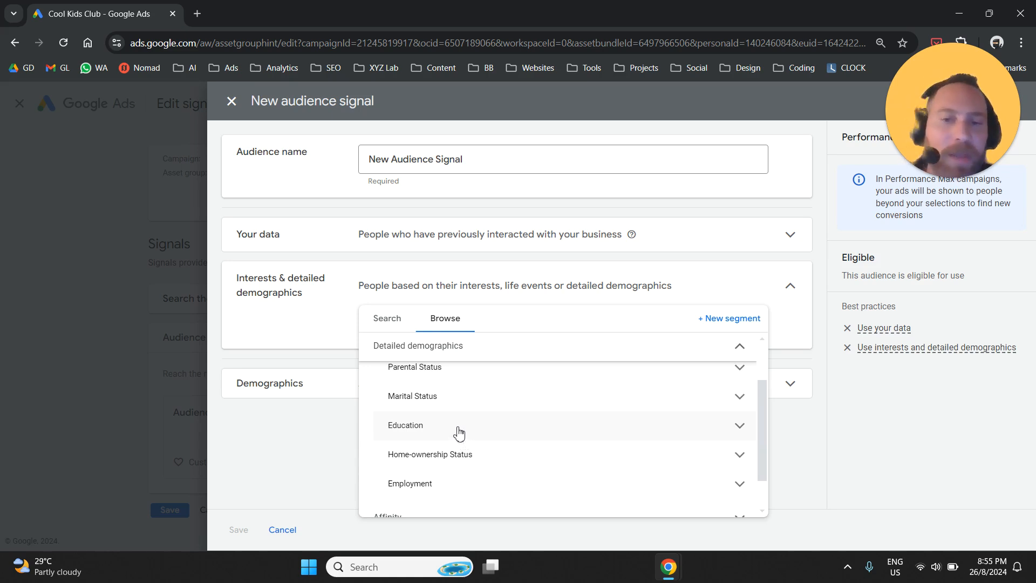
{"action": "mouse_move", "coordinate": [501, 436]}
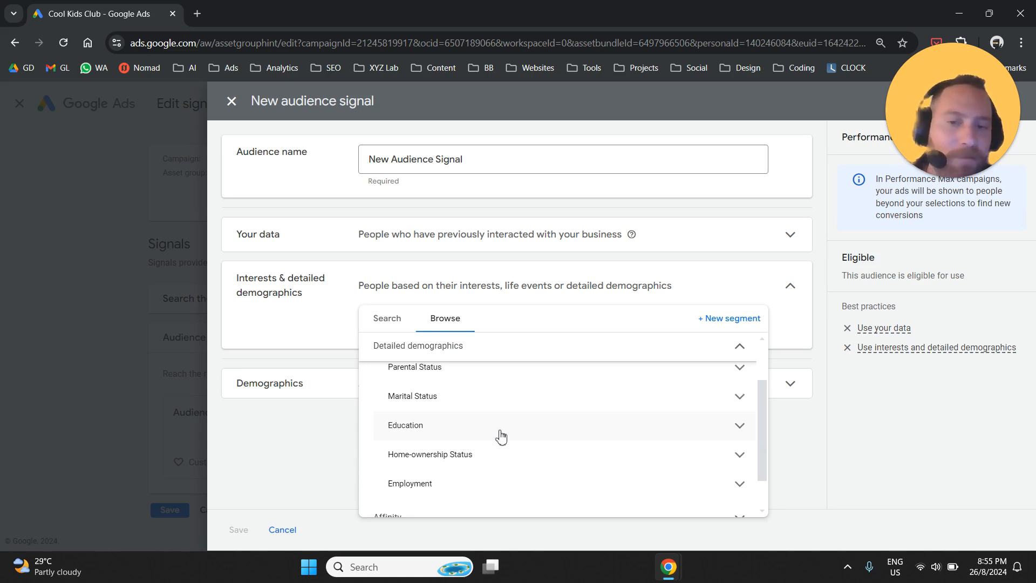
{"action": "mouse_move", "coordinate": [351, 415]}
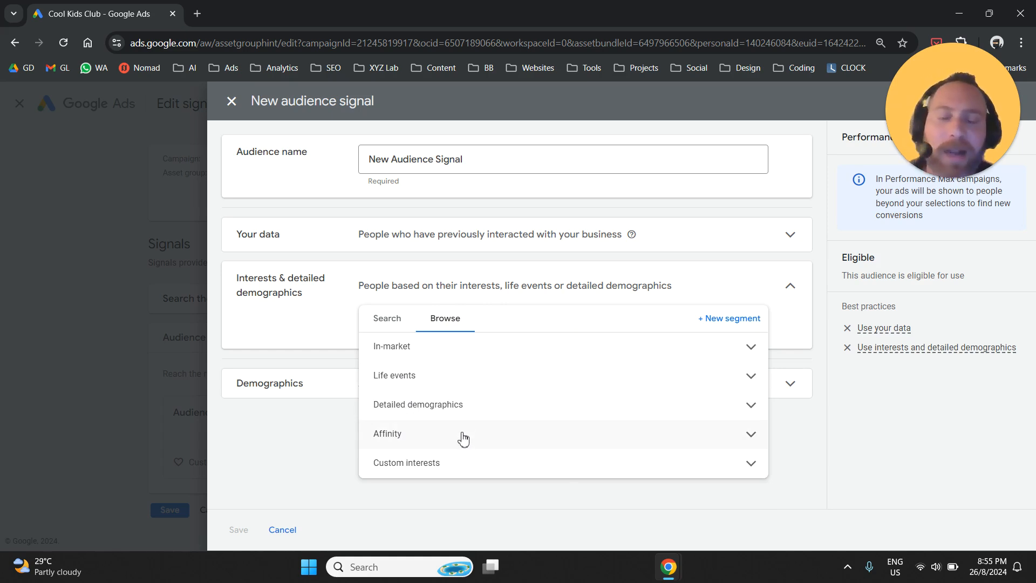
{"action": "mouse_move", "coordinate": [453, 468]}
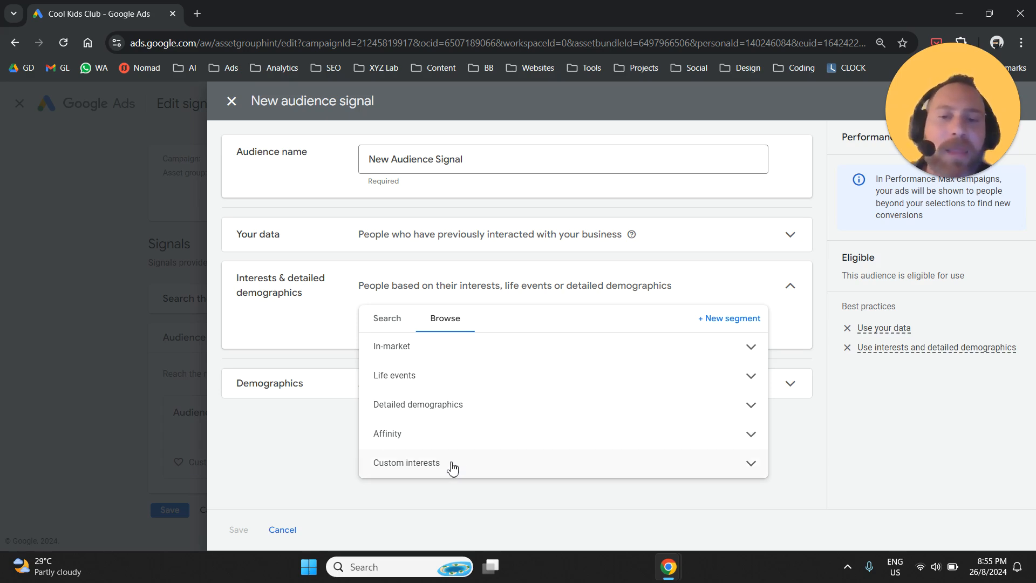
{"action": "left_click", "coordinate": [405, 462]}
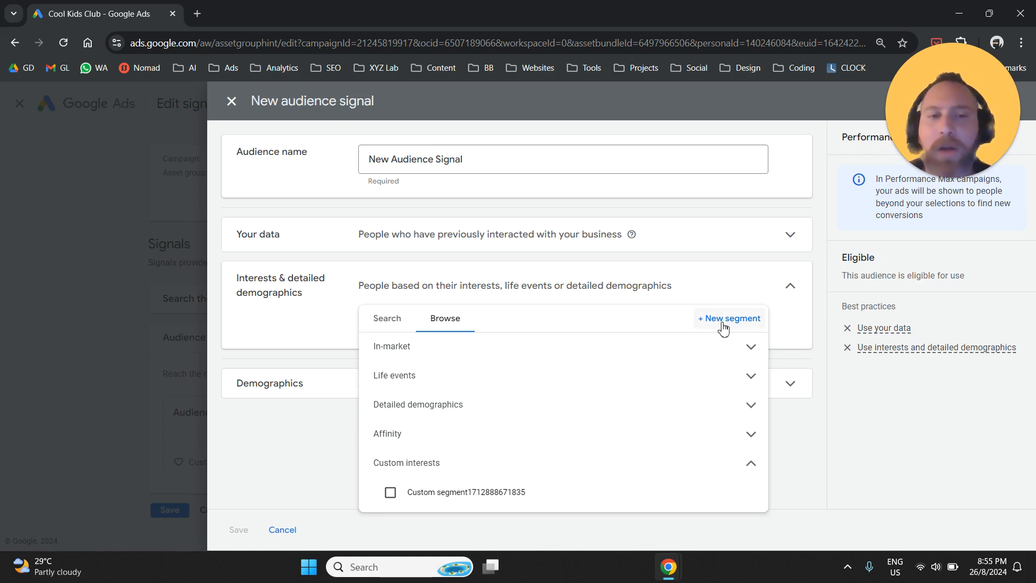
Start a new custom interest segment via '+ New segment', showing the blank form.
{"action": "left_click", "coordinate": [728, 318]}
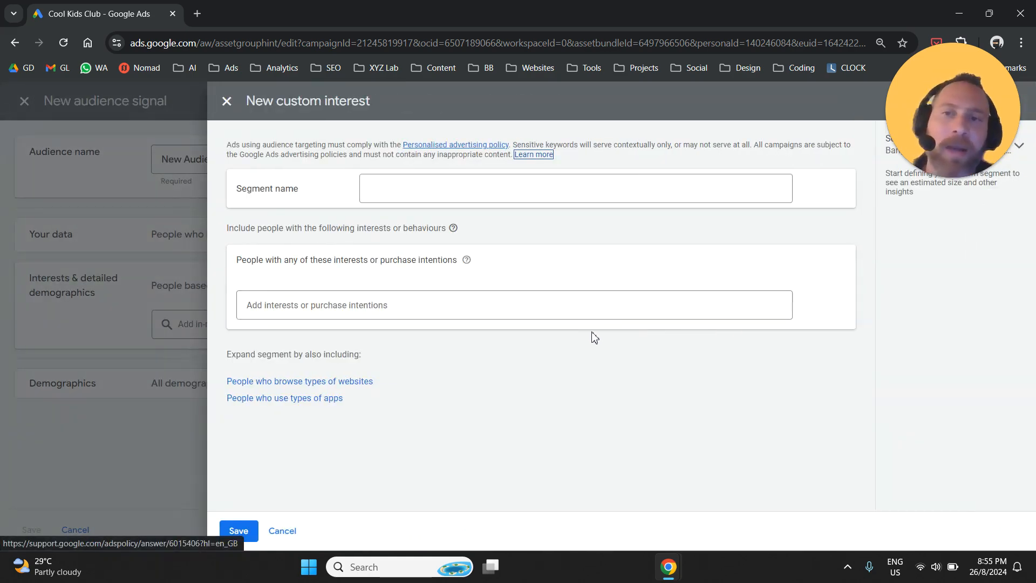
{"action": "mouse_move", "coordinate": [397, 385]}
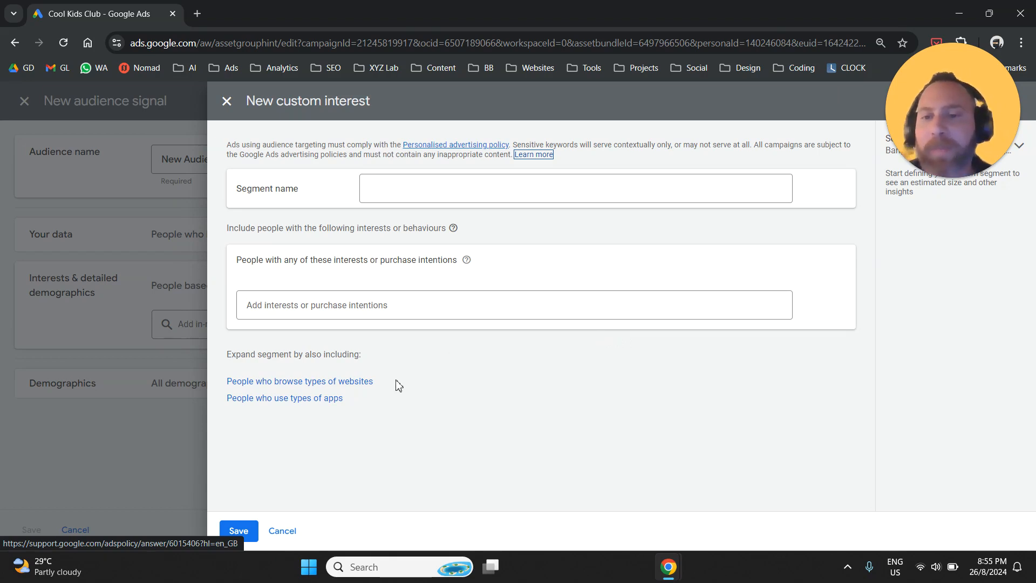
{"action": "left_click", "coordinate": [300, 381]}
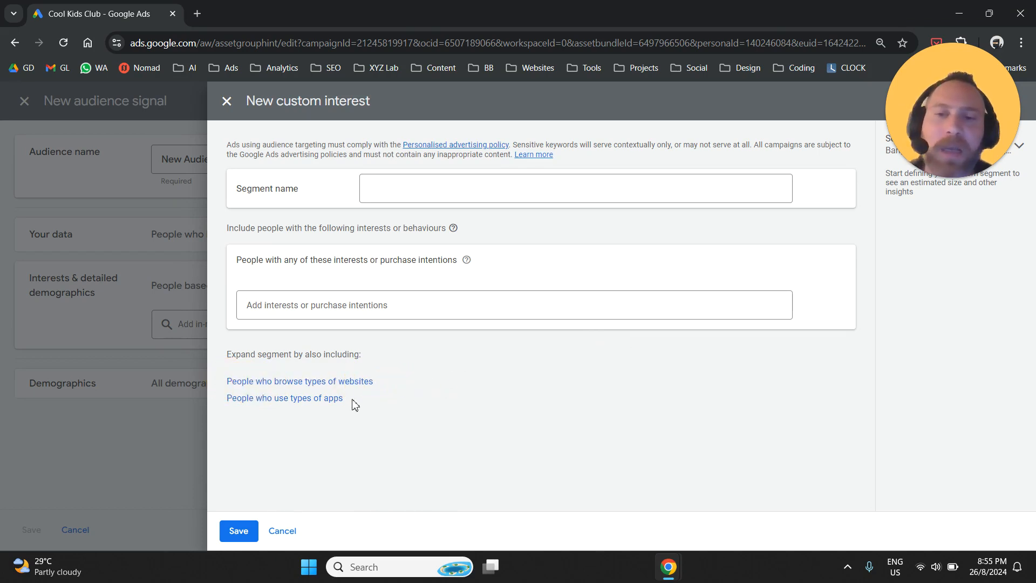
{"action": "mouse_move", "coordinate": [362, 404]}
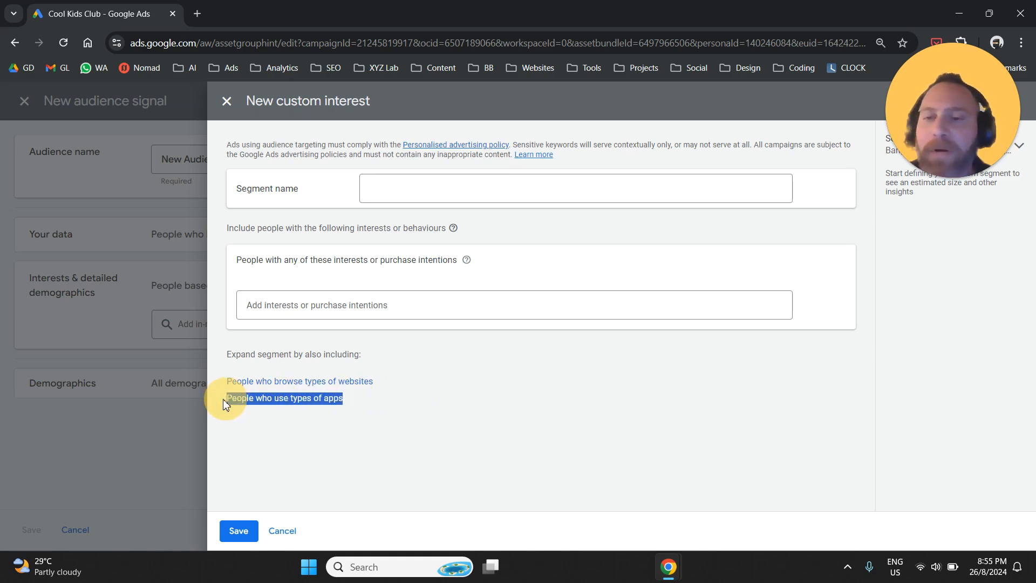
{"action": "mouse_move", "coordinate": [289, 410]}
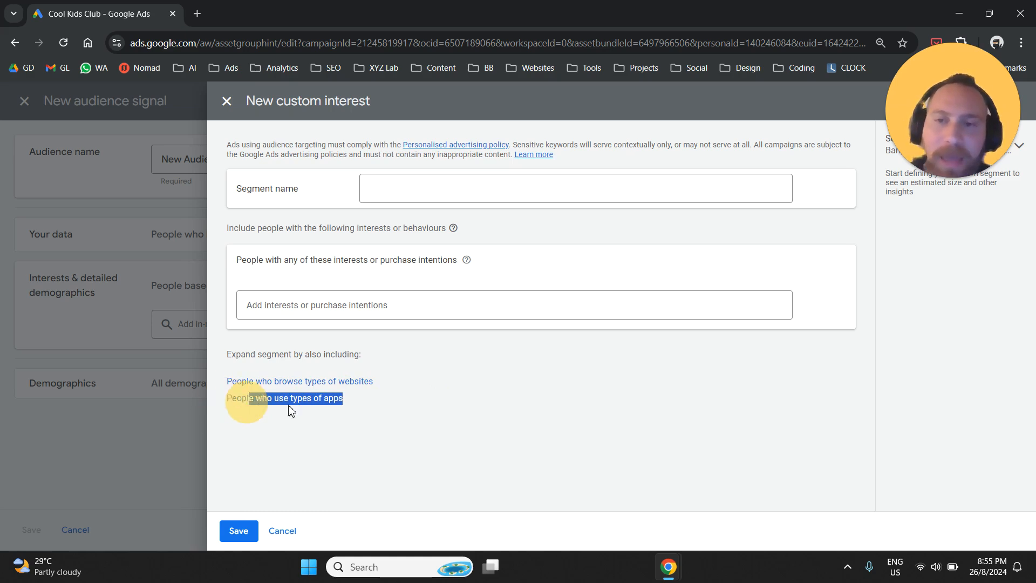
Discard the custom interest form and expand the signal's Demographics settings.
{"action": "left_click", "coordinate": [227, 100]}
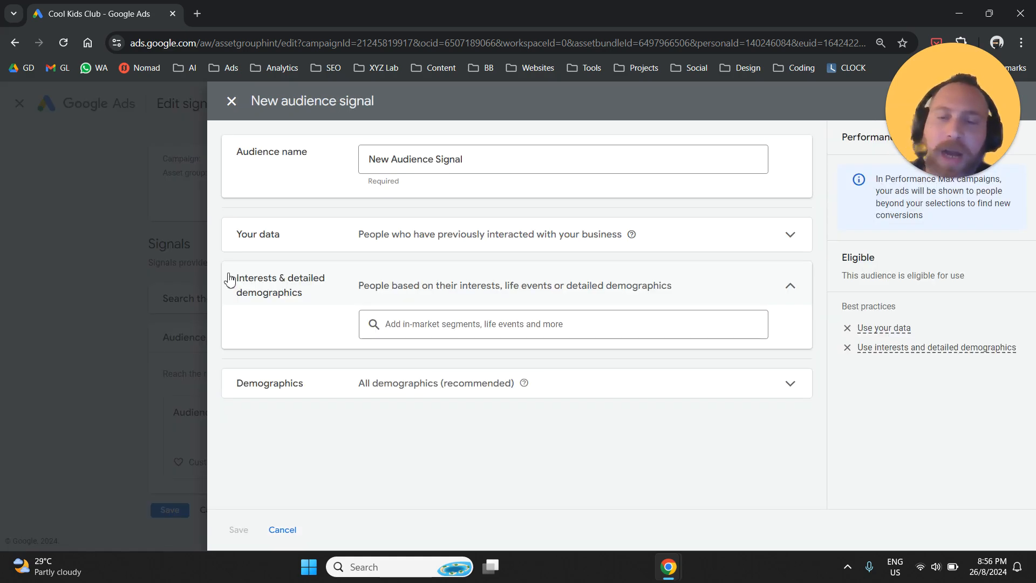
{"action": "mouse_move", "coordinate": [236, 283]}
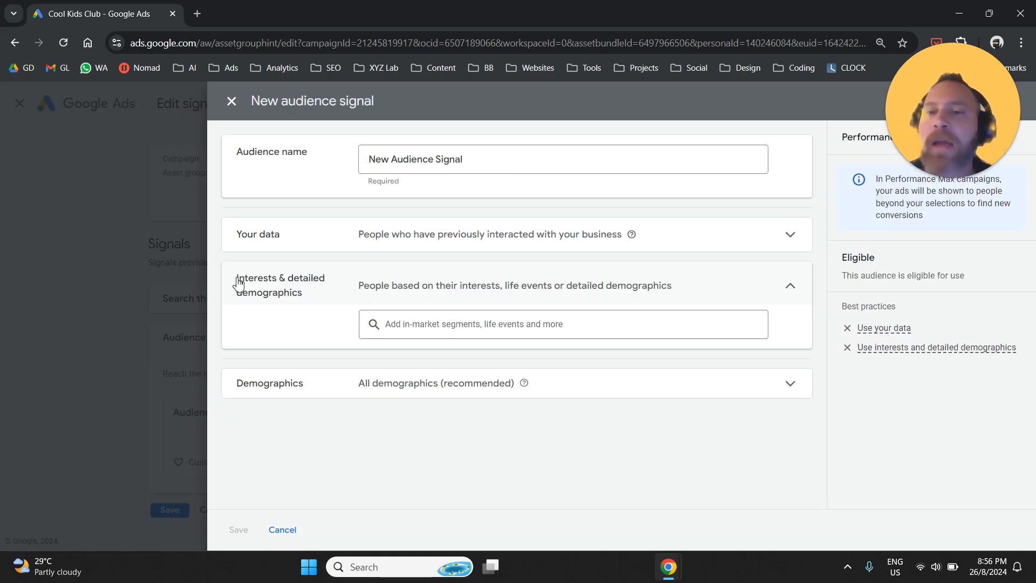
{"action": "mouse_move", "coordinate": [262, 294]}
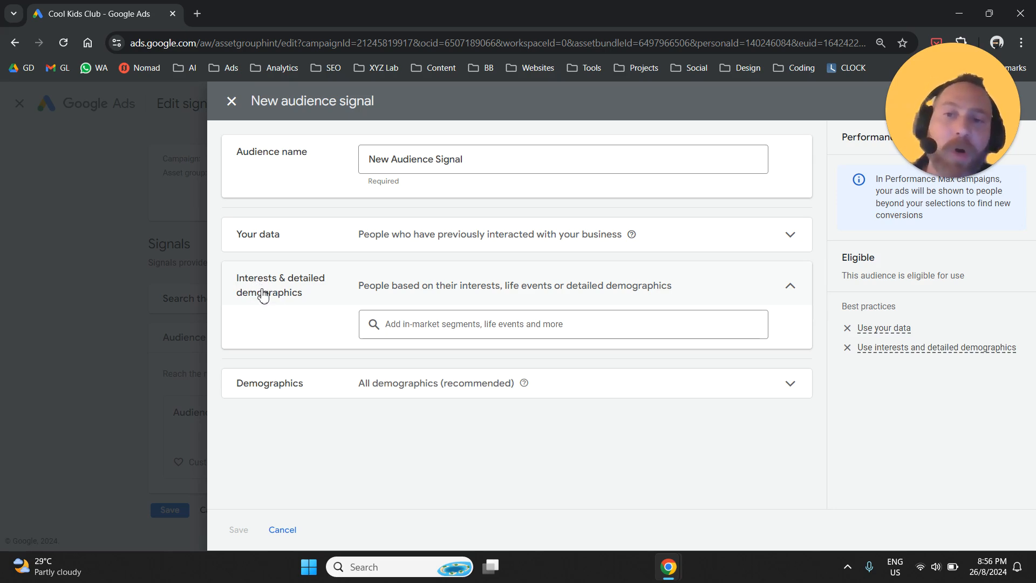
{"action": "double_click", "coordinate": [280, 285]}
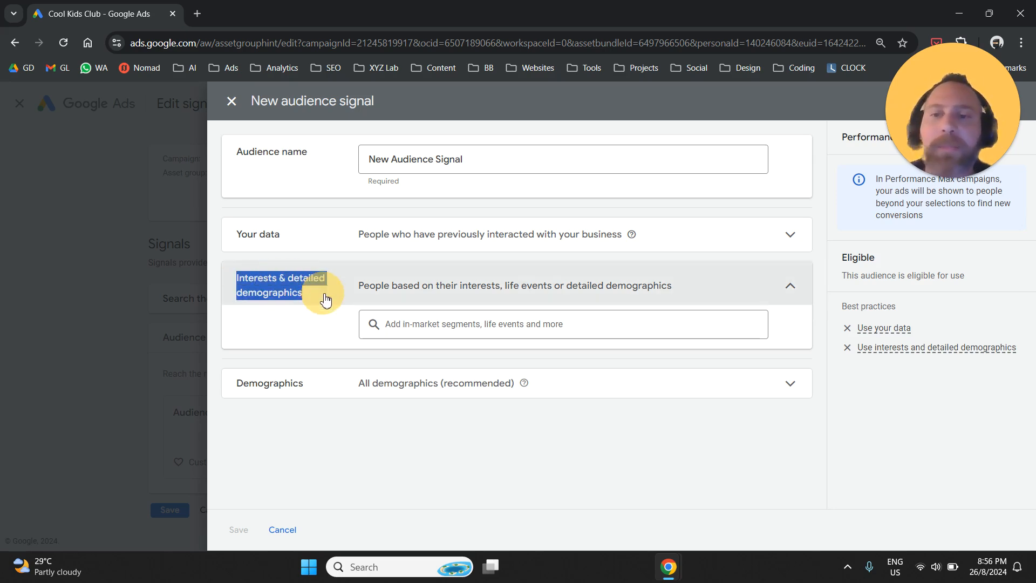
{"action": "left_click", "coordinate": [789, 285]}
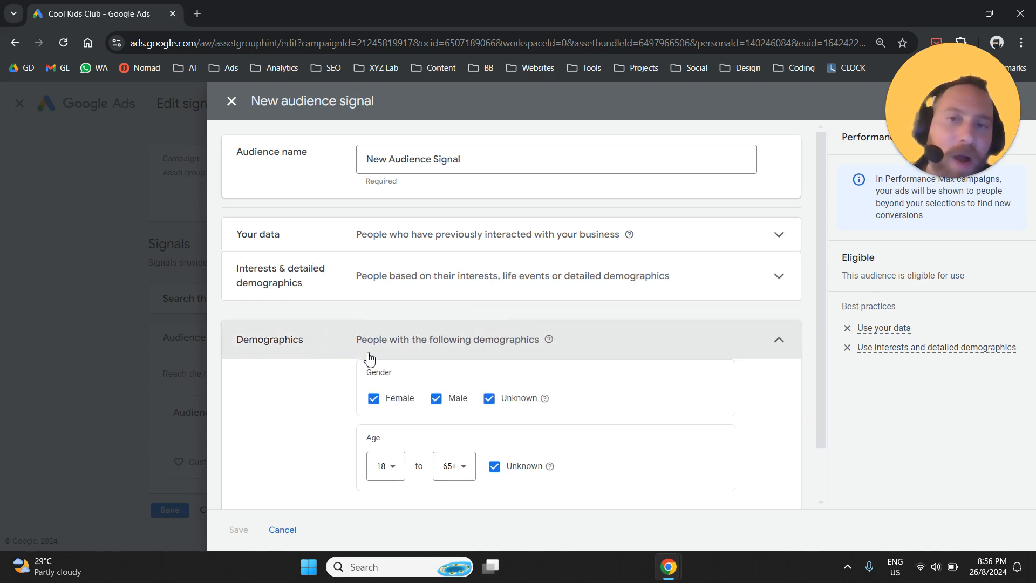
Review Gender, Age, Parental status and Household income (Top 10% to Lower 50%), all left selected.
{"action": "scroll", "scroll_direction": "down", "scroll_amount": 3}
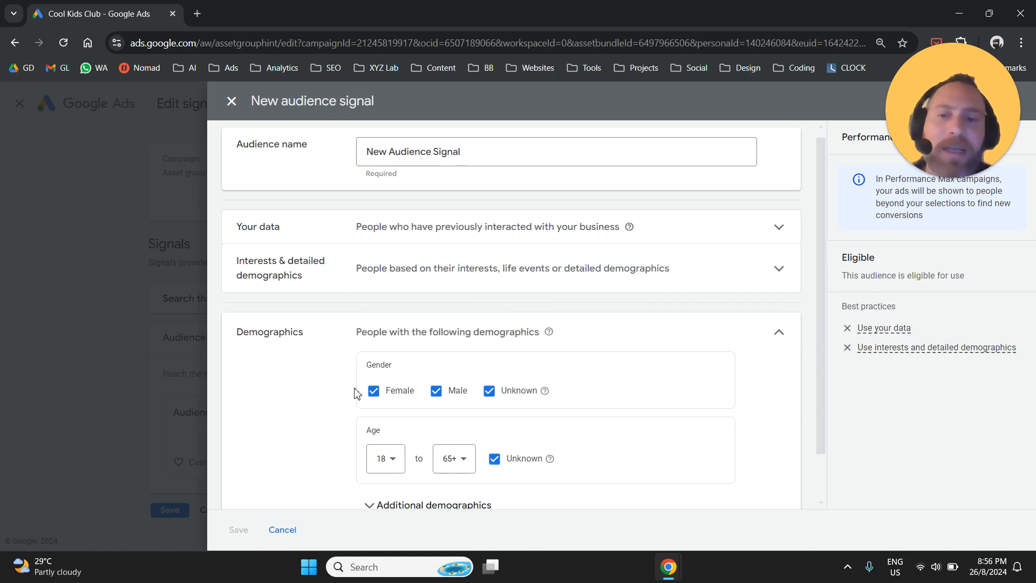
{"action": "left_click", "coordinate": [433, 505]}
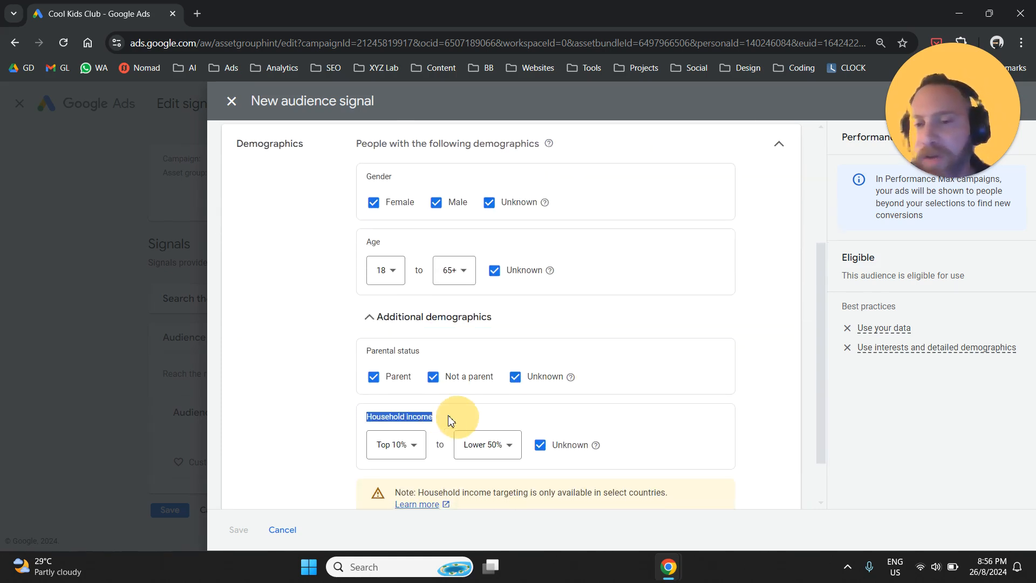
{"action": "scroll", "scroll_direction": "up", "scroll_amount": 3}
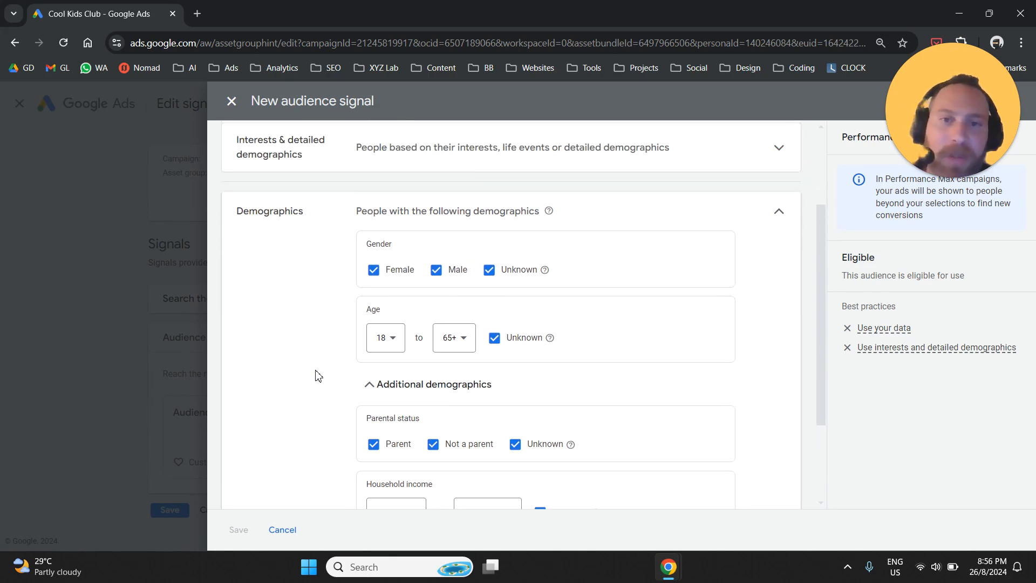
{"action": "mouse_move", "coordinate": [355, 351]}
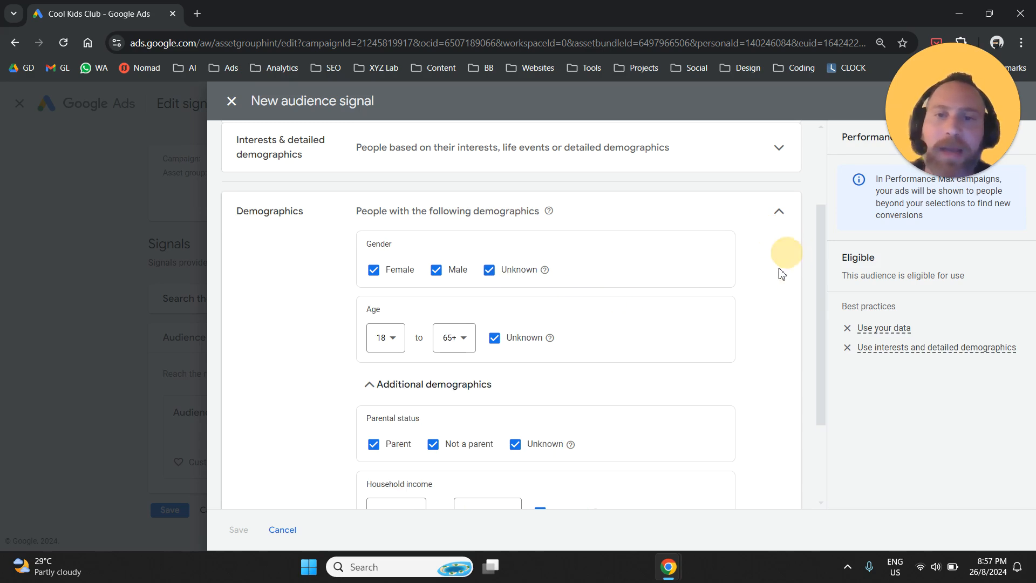
{"action": "mouse_move", "coordinate": [778, 280]}
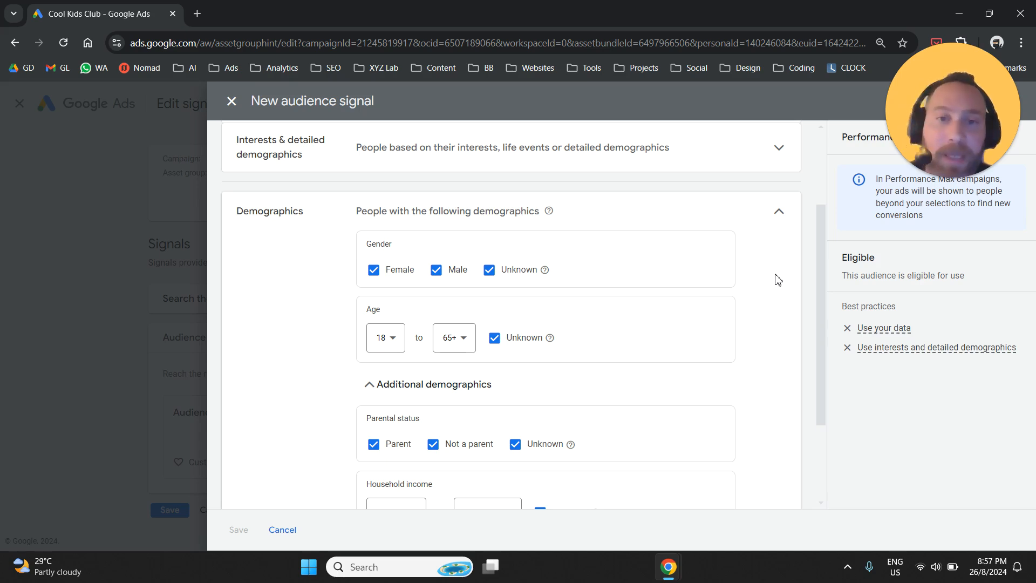
{"action": "scroll", "scroll_direction": "down", "scroll_amount": 3}
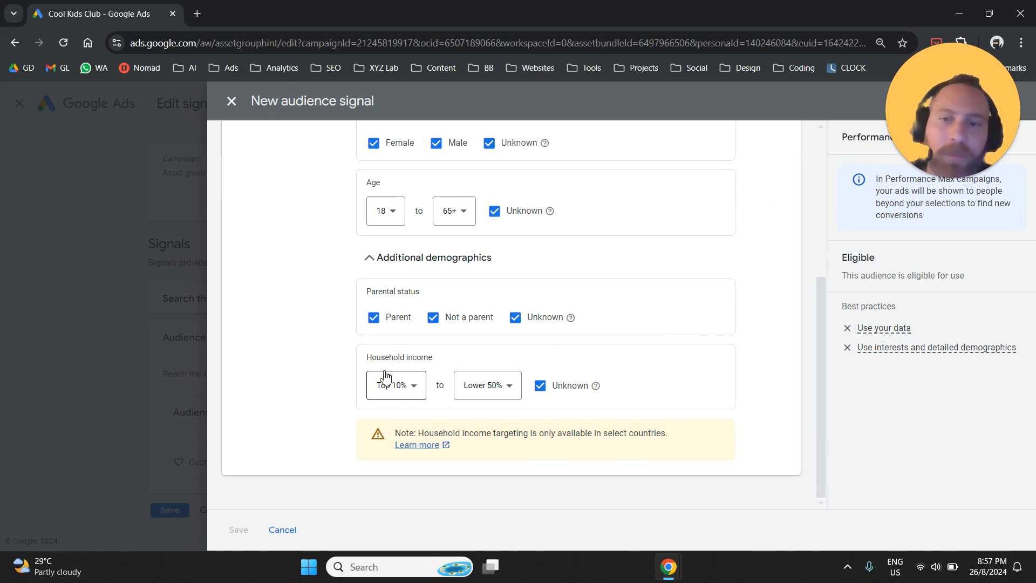
{"action": "double_click", "coordinate": [399, 356]}
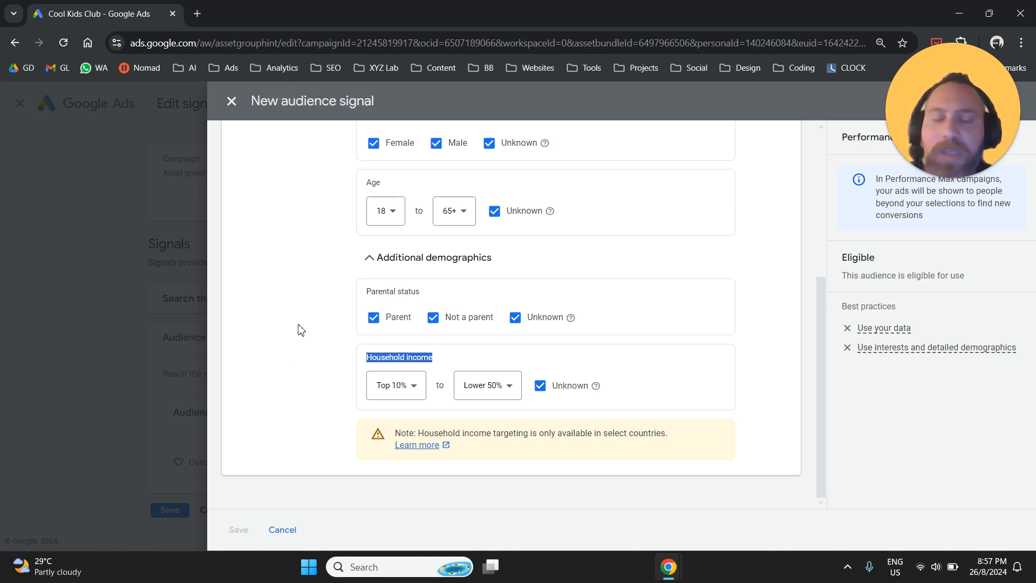
{"action": "scroll", "scroll_direction": "up", "scroll_amount": 3}
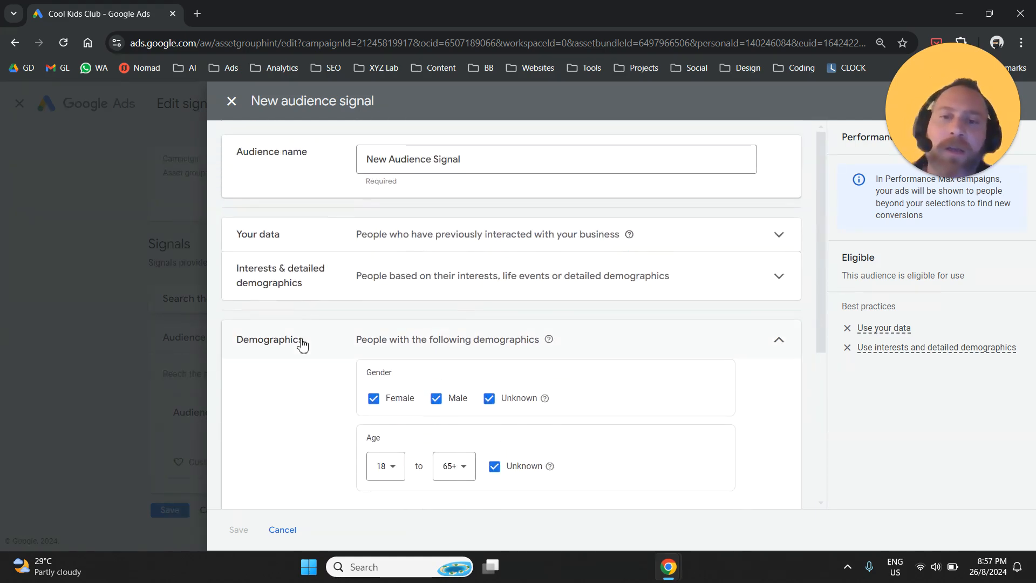
{"action": "mouse_move", "coordinate": [400, 342]}
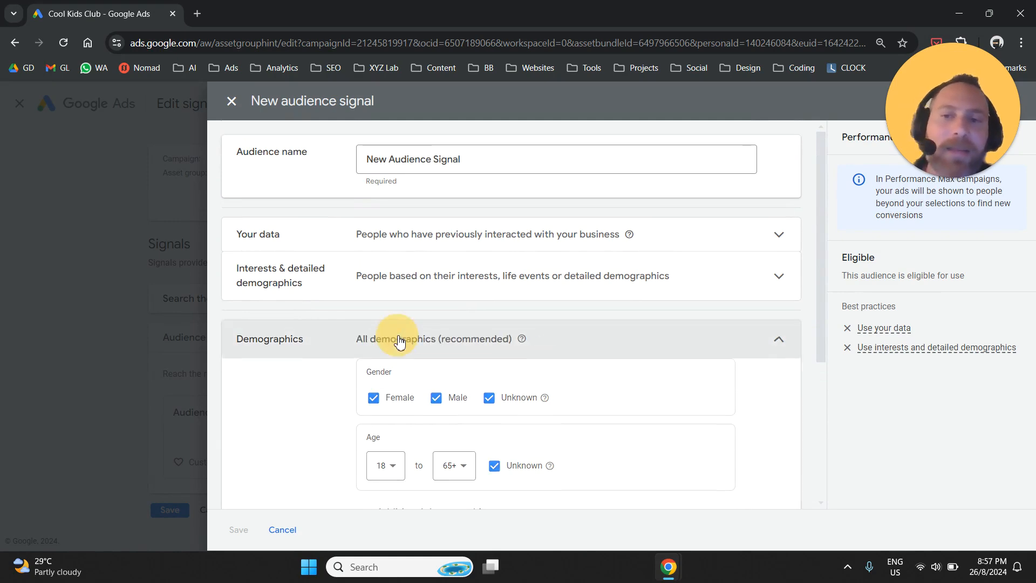
Add the Party Supplies & Planning interest and save the New Audience Signal.
{"action": "left_click", "coordinate": [777, 338]}
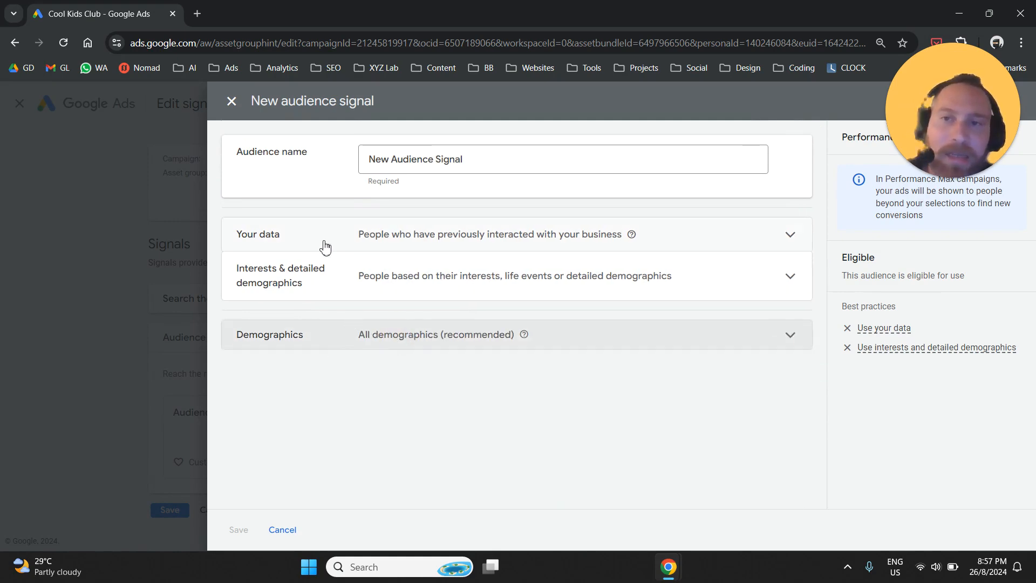
{"action": "mouse_move", "coordinate": [336, 348]}
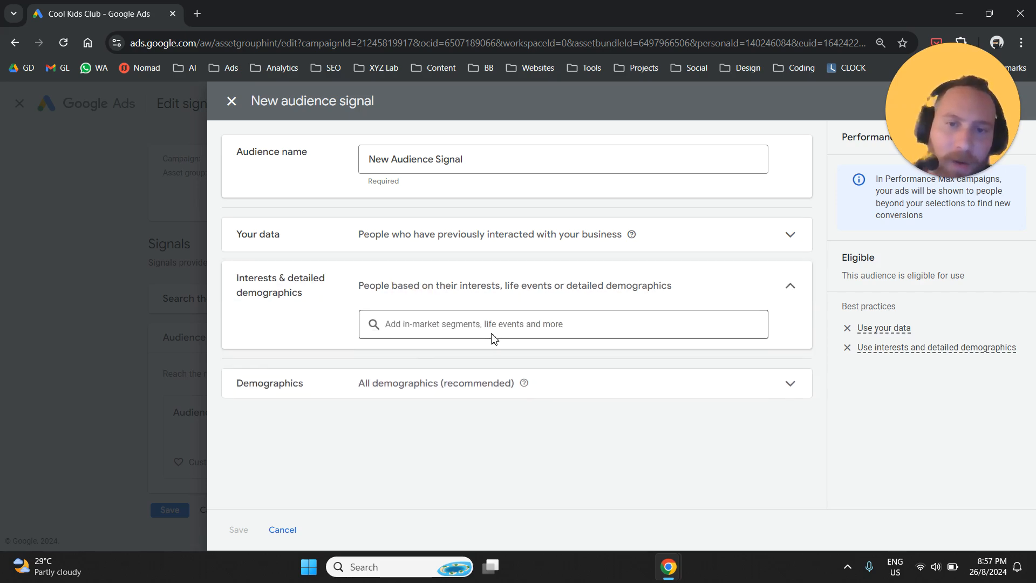
{"action": "left_click", "coordinate": [373, 423]}
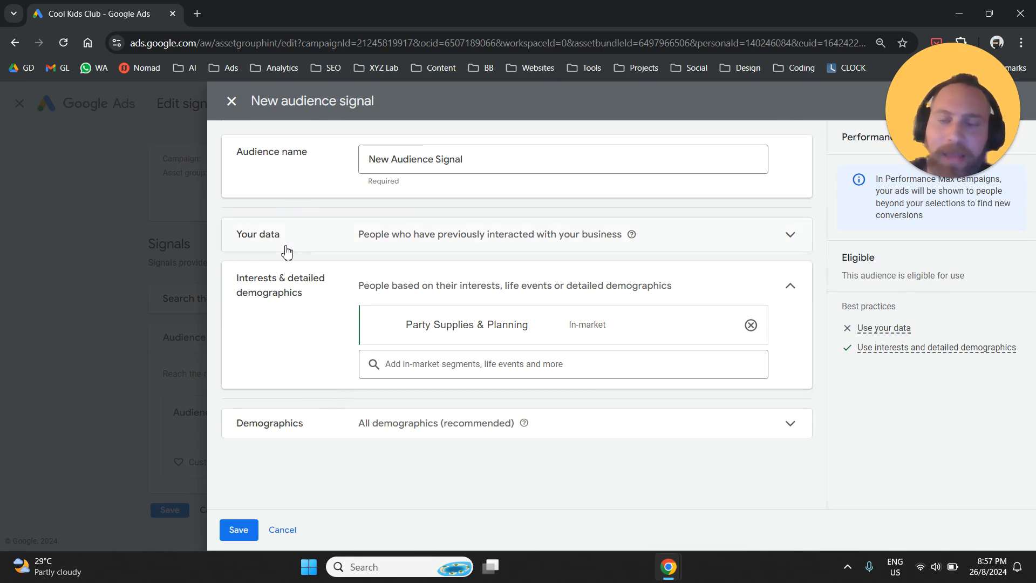
{"action": "mouse_move", "coordinate": [293, 427]}
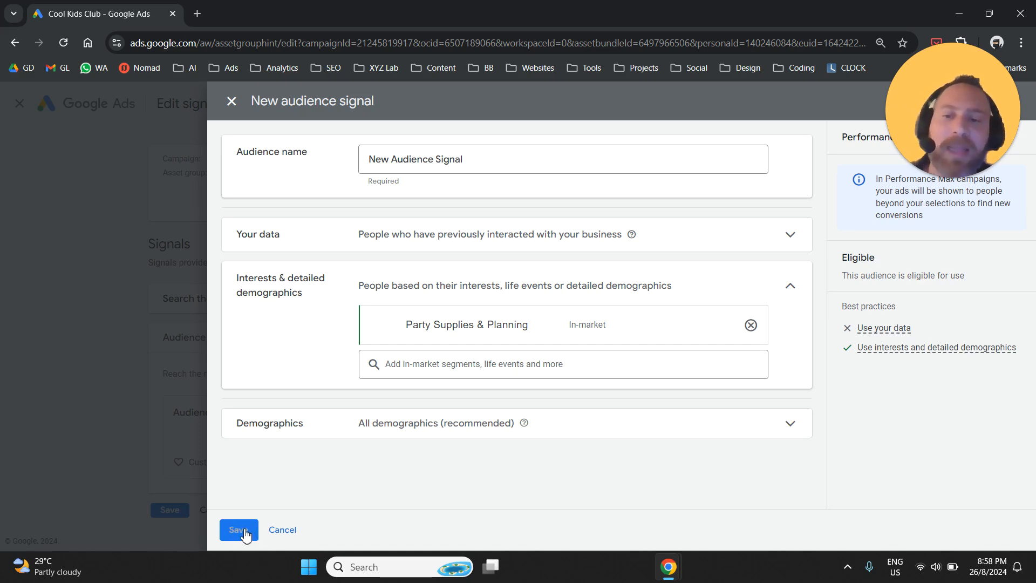
{"action": "left_click", "coordinate": [238, 529]}
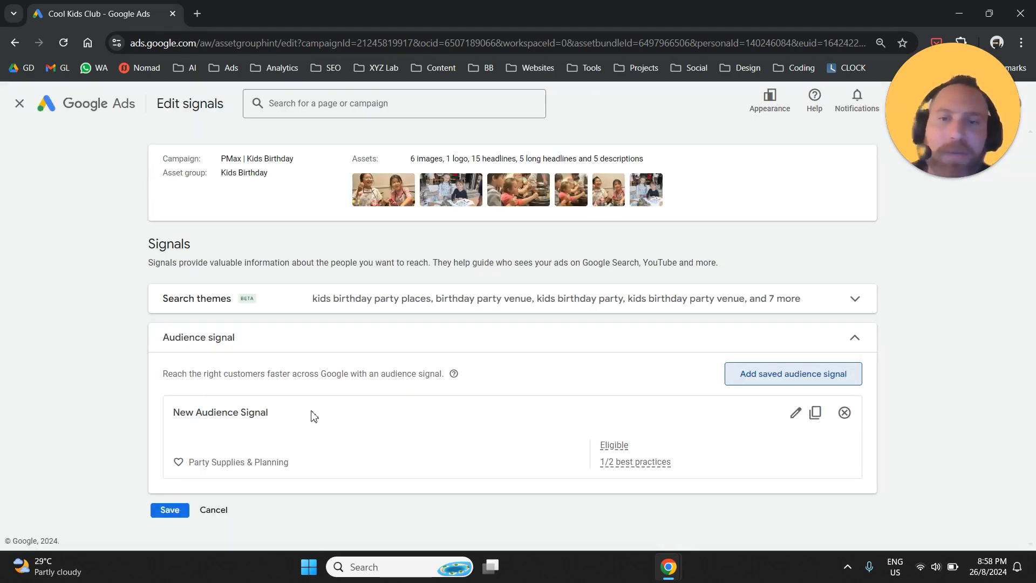
{"action": "mouse_move", "coordinate": [46, 153]}
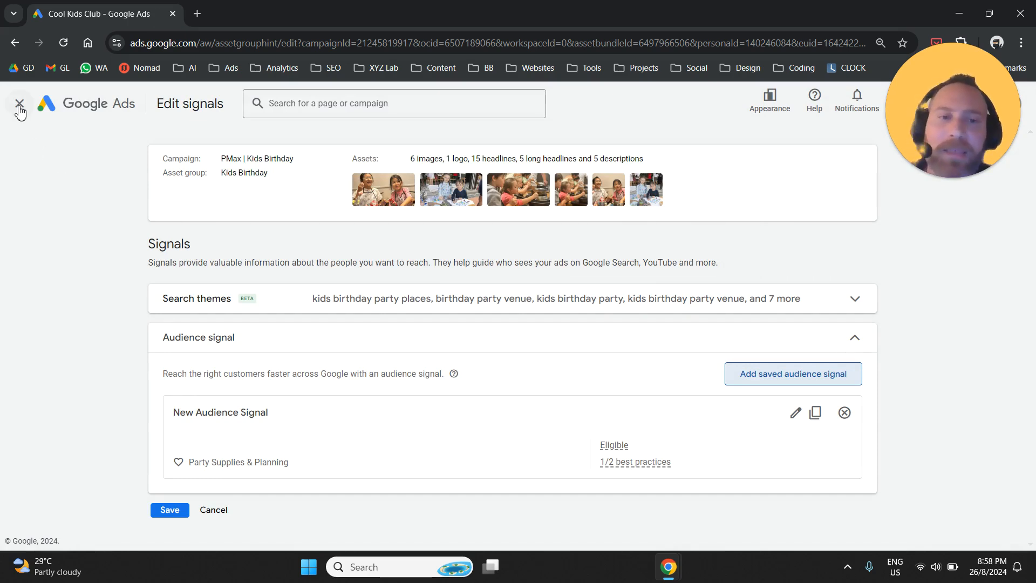
Leave the signals editor, confirming the 'Leave this page?' warning, back to PMax | Kids Birthday asset groups.
{"action": "left_click", "coordinate": [19, 103]}
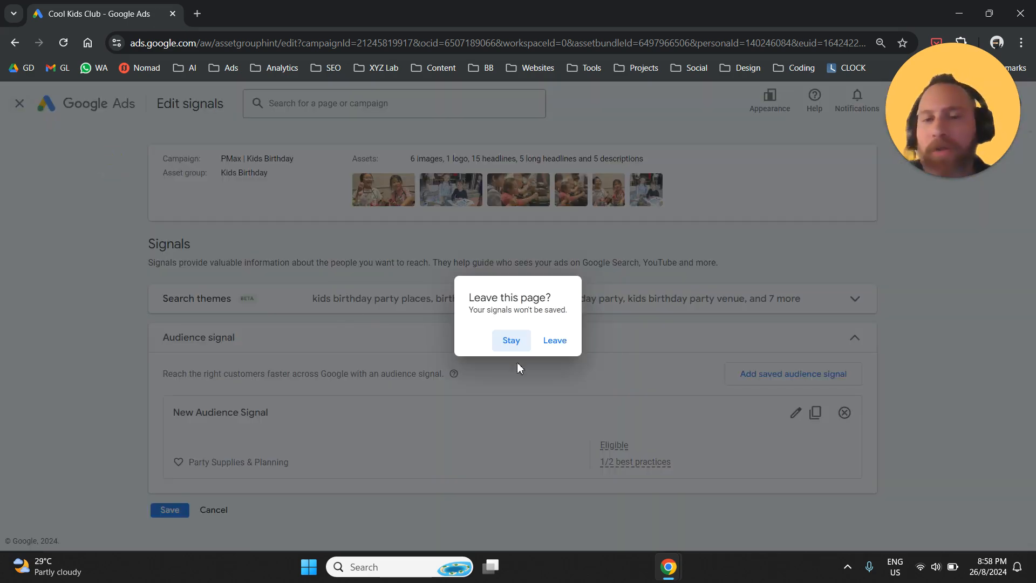
{"action": "mouse_move", "coordinate": [554, 340]}
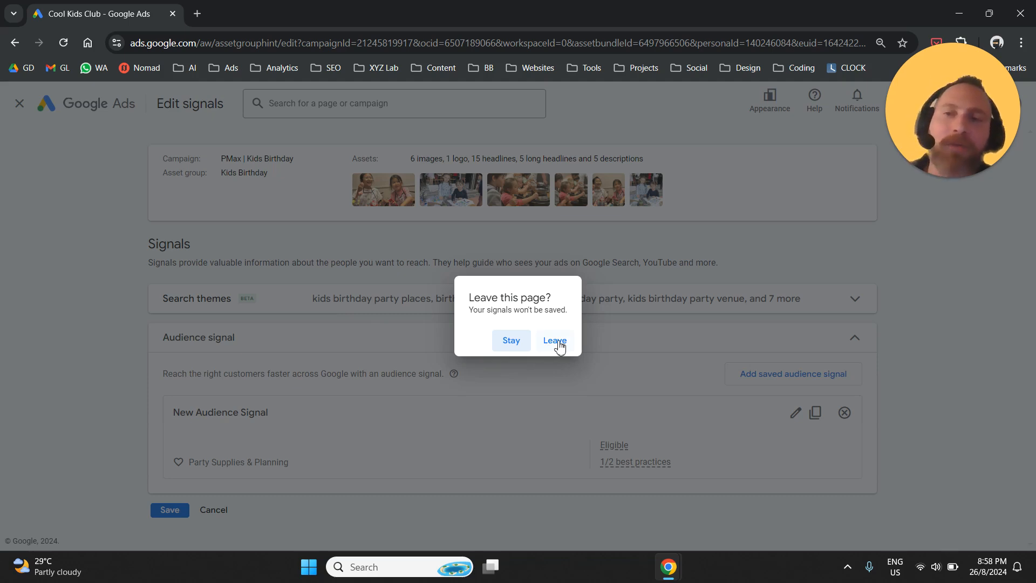
{"action": "mouse_move", "coordinate": [465, 405]}
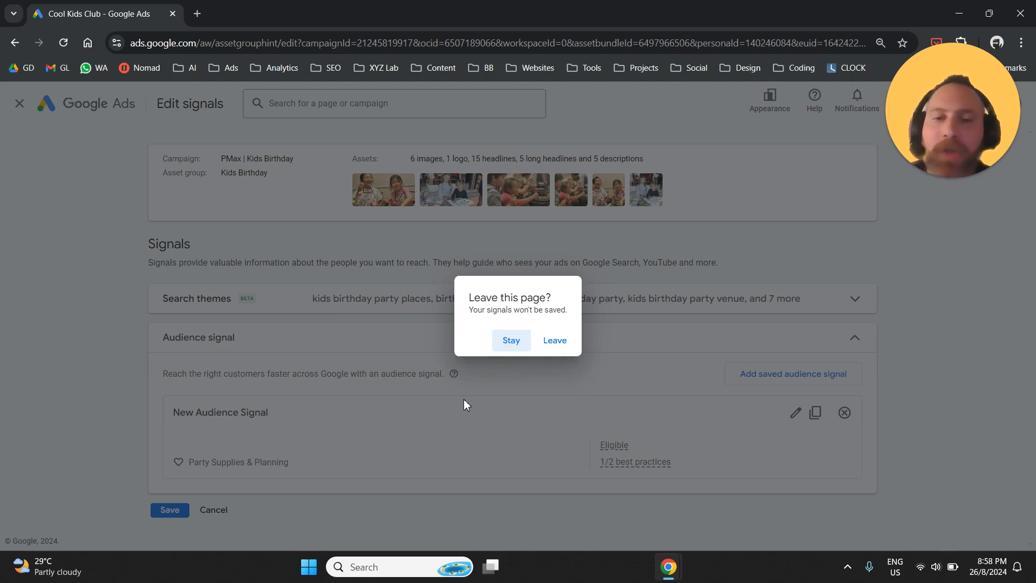
{"action": "mouse_move", "coordinate": [554, 341]}
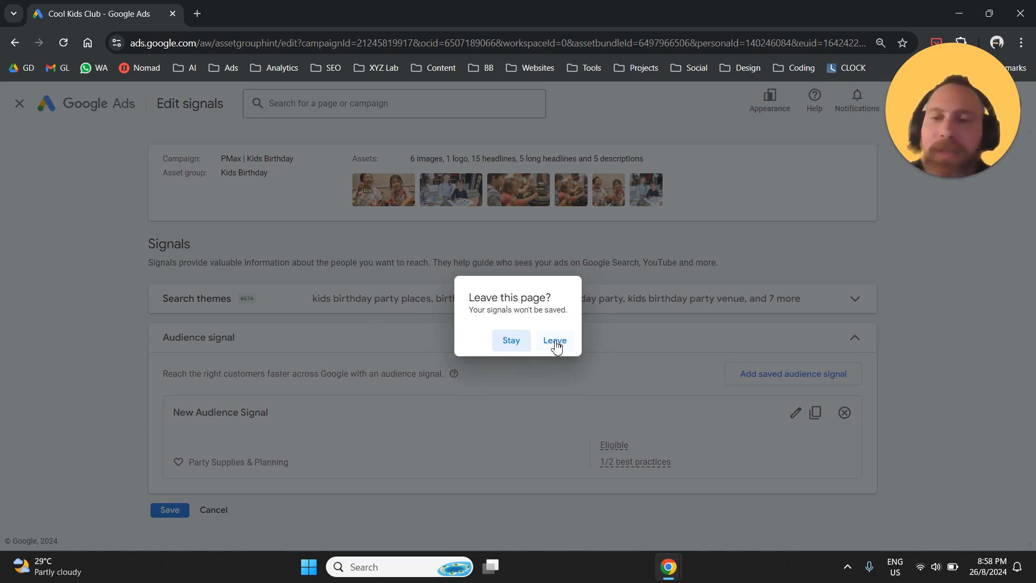
{"action": "left_click", "coordinate": [554, 341]}
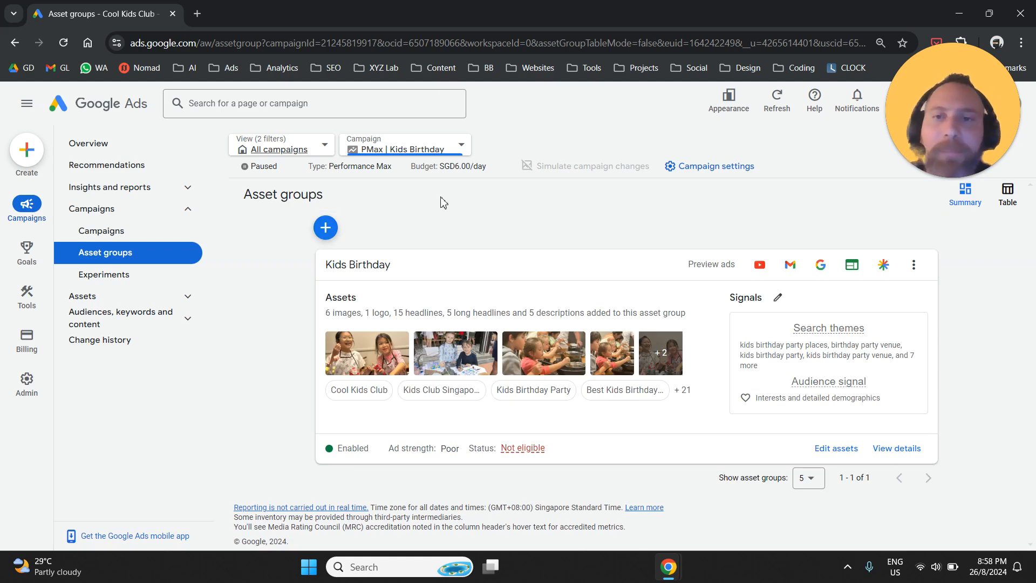
{"action": "mouse_move", "coordinate": [233, 289]}
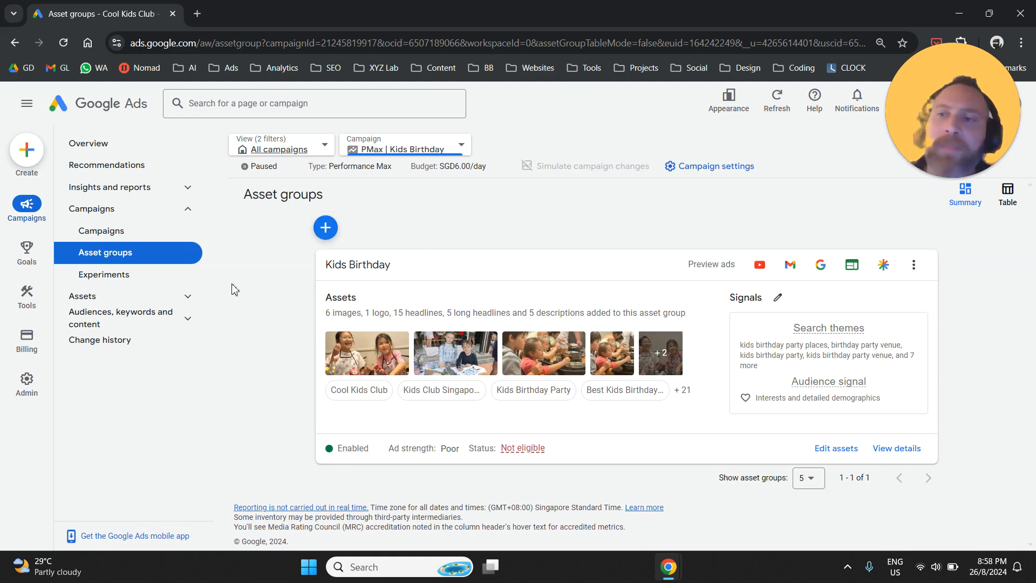
{"action": "mouse_move", "coordinate": [437, 129]}
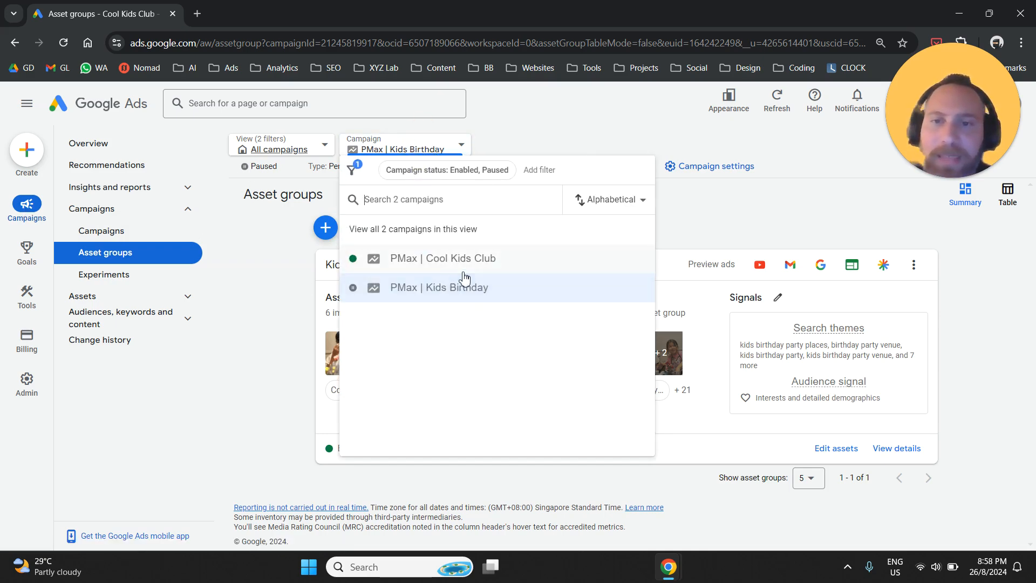
Switch to PMax | Cool Kids Club and edit signals of its Kids Birthday asset group.
{"action": "left_click", "coordinate": [442, 258]}
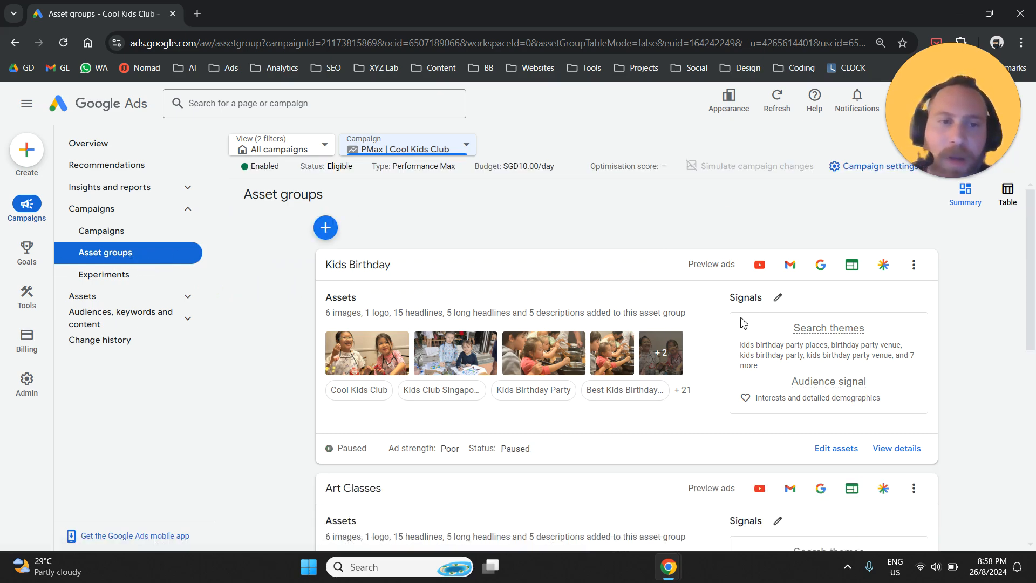
{"action": "left_click", "coordinate": [777, 298]}
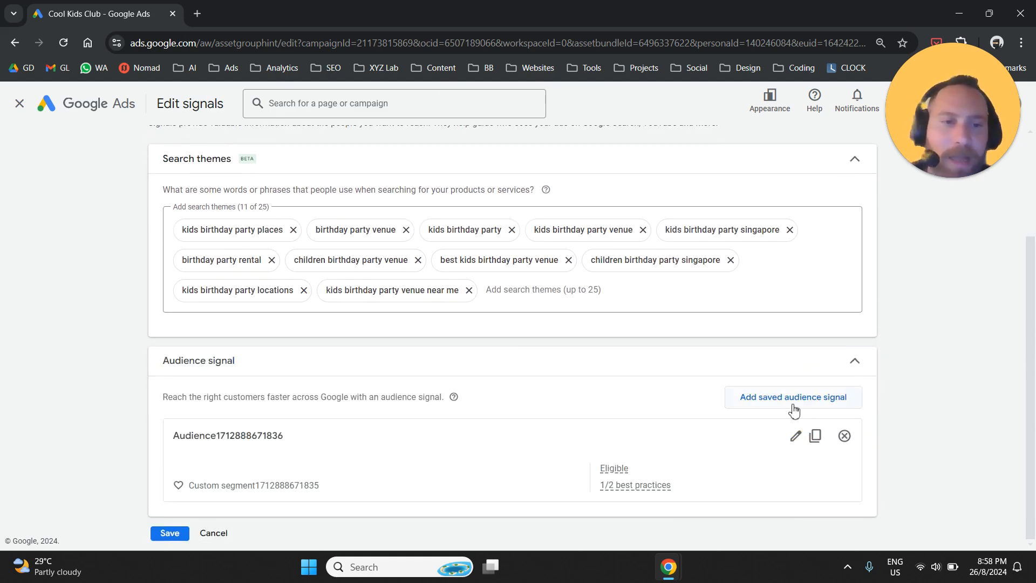
List the saved audience signals, confirming New Audience Signal with Party Supplies & Planning is offered.
{"action": "left_click", "coordinate": [792, 397]}
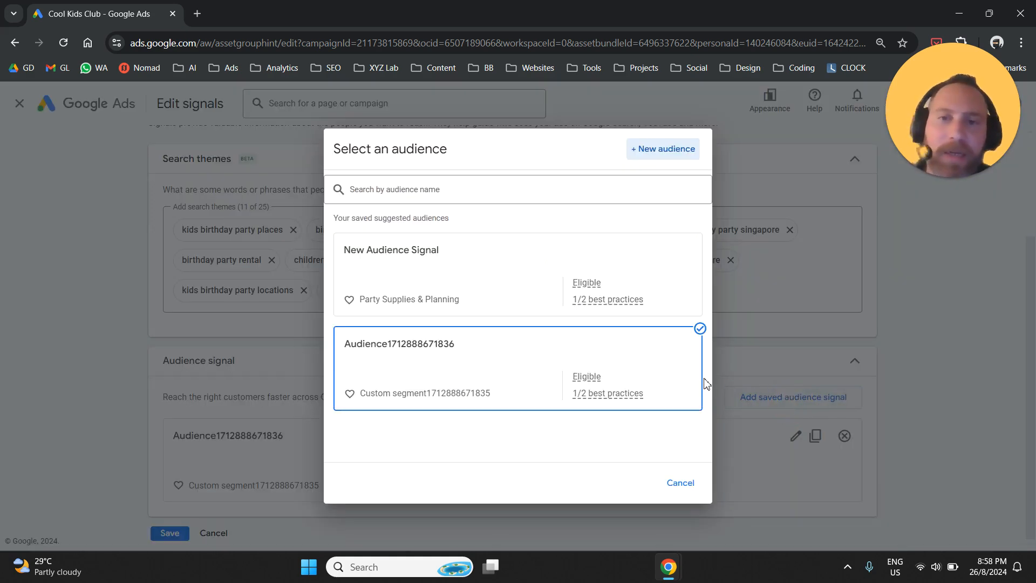
{"action": "mouse_move", "coordinate": [304, 259]}
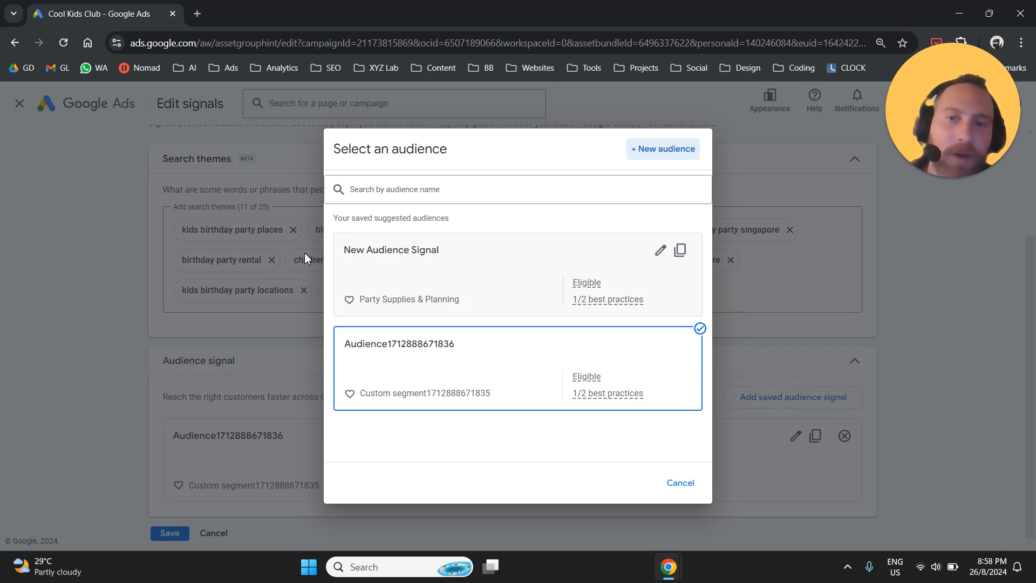
{"action": "double_click", "coordinate": [390, 250]}
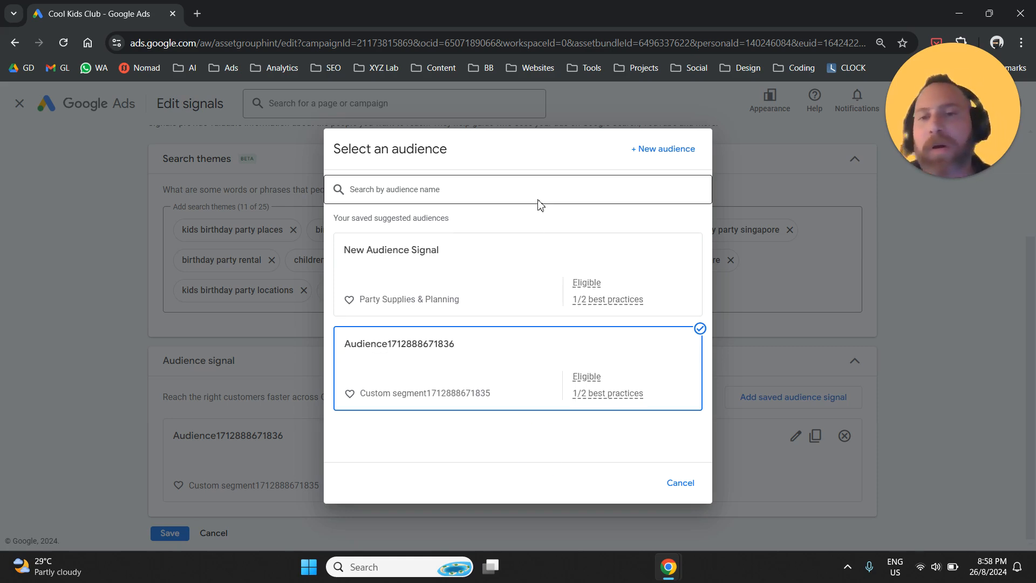
{"action": "mouse_move", "coordinate": [524, 259]}
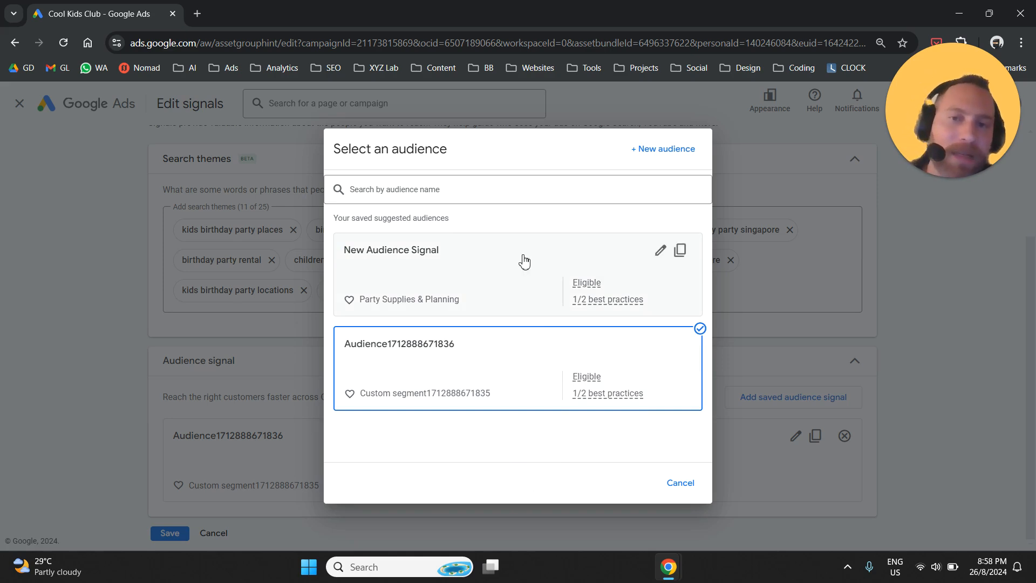
{"action": "mouse_move", "coordinate": [535, 233]}
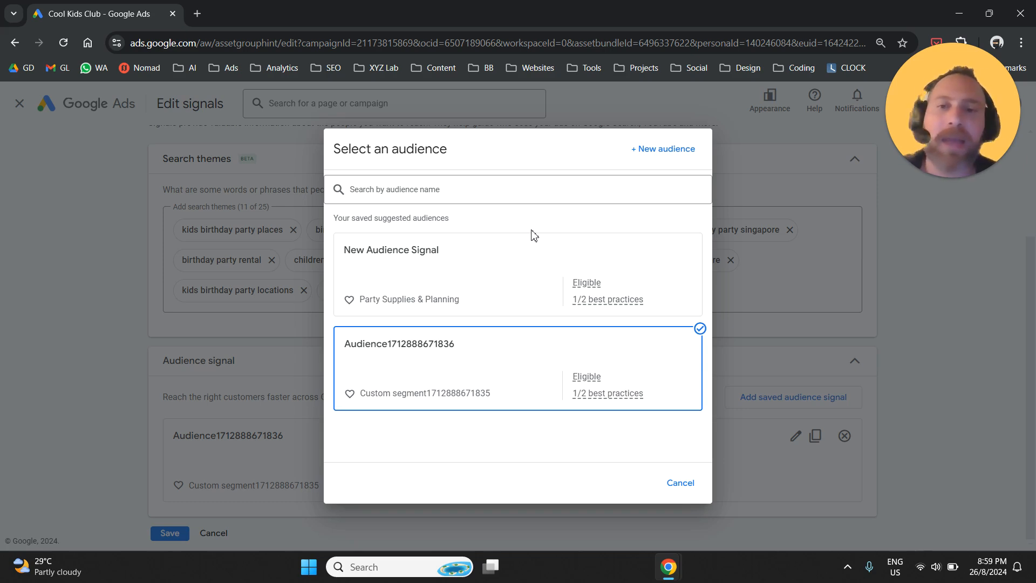
{"action": "mouse_move", "coordinate": [965, 269]}
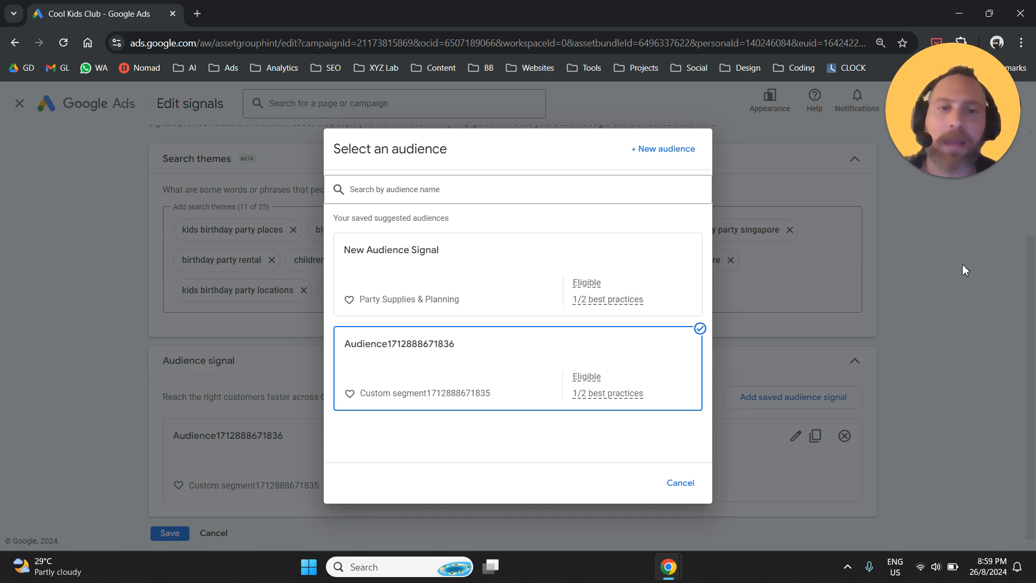